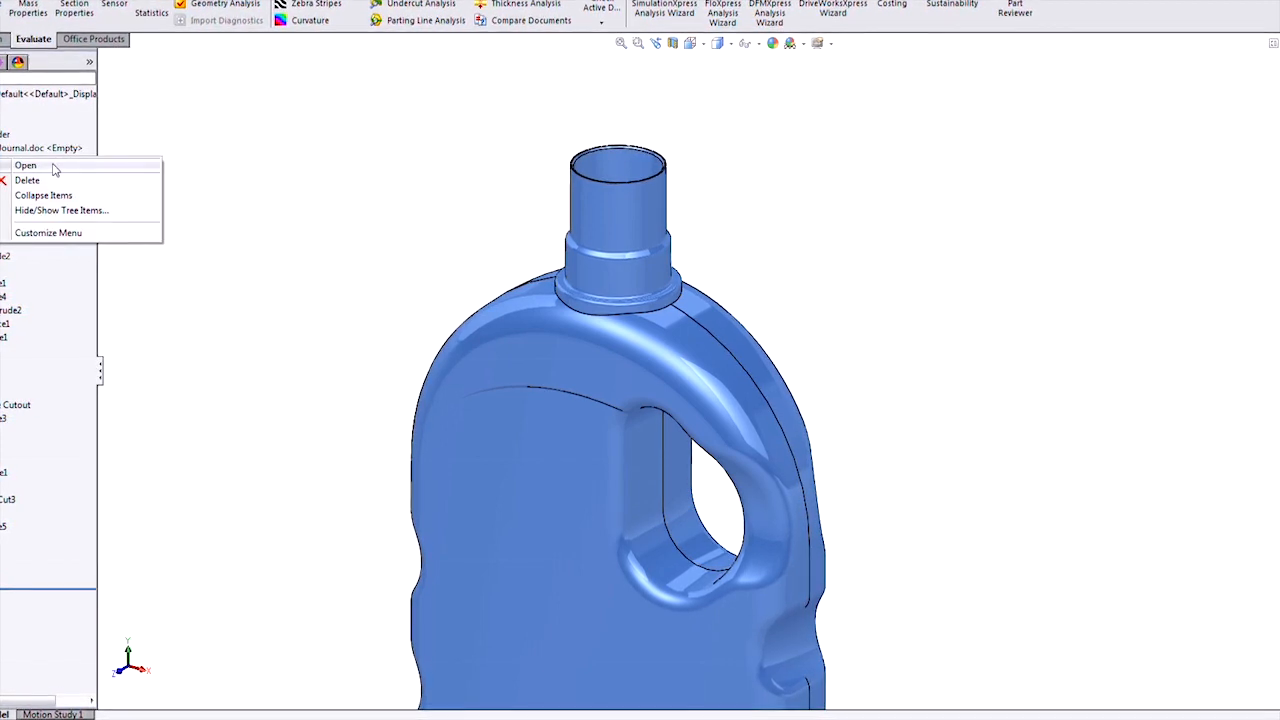
Step: Roll the model back before the Finger Hole Cutout and confirm deleting Fillet28
{"action": "left_click", "coordinate": [26, 165]}
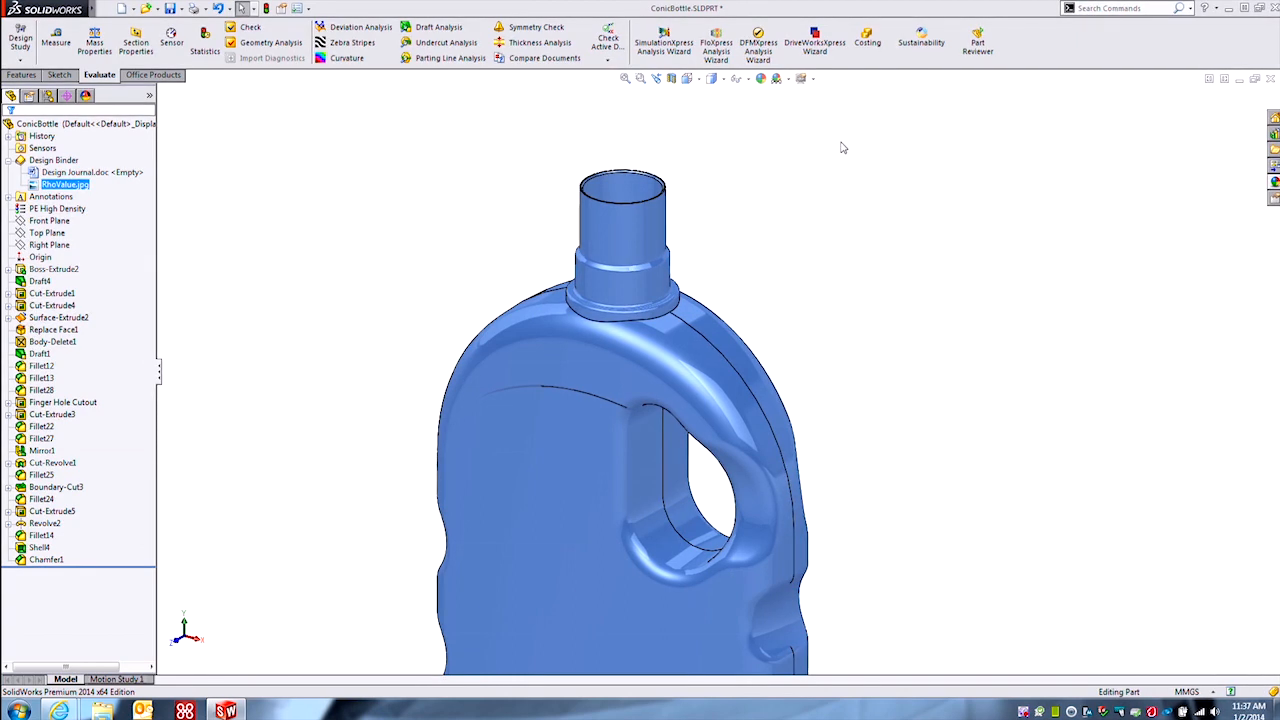
{"action": "right_click", "coordinate": [660, 450]}
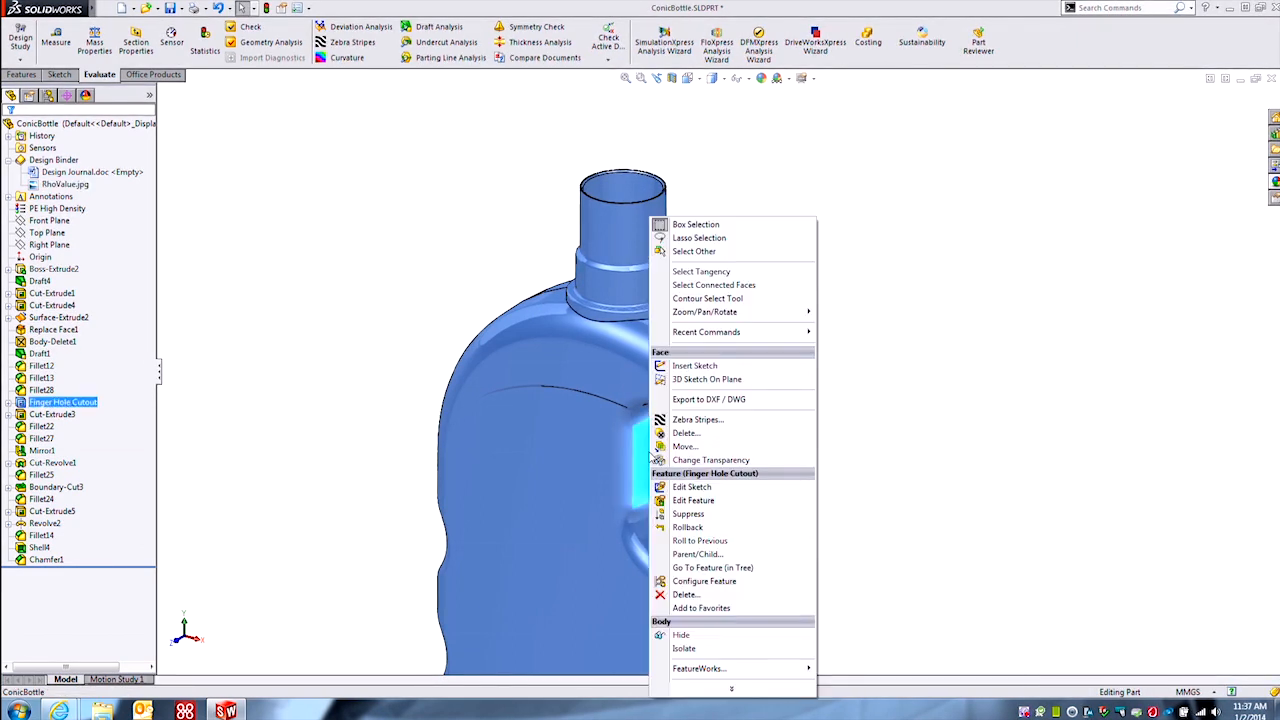
{"action": "left_click", "coordinate": [687, 527]}
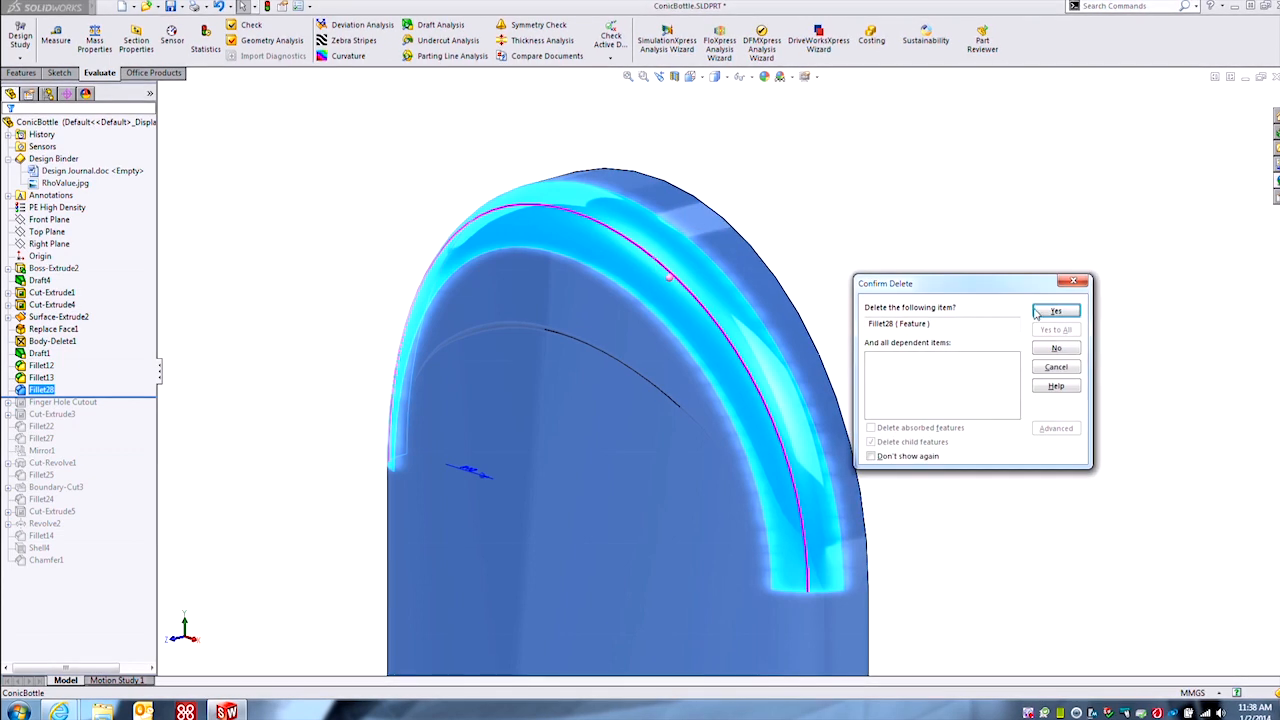
{"action": "left_click", "coordinate": [1056, 311]}
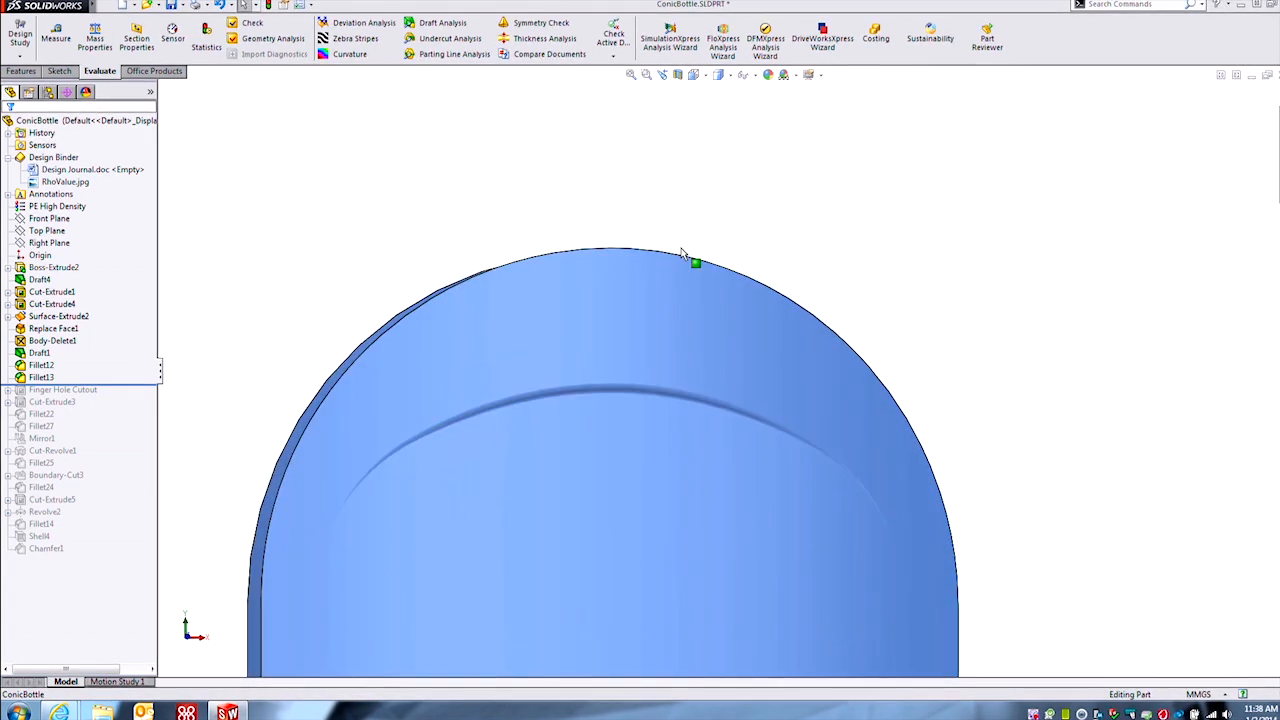
Step: Start a constant-size 10 mm fillet on the bottle's shoulder edge
{"action": "left_click_drag", "start_coordinate": [695, 263], "coordinate": [598, 288]}
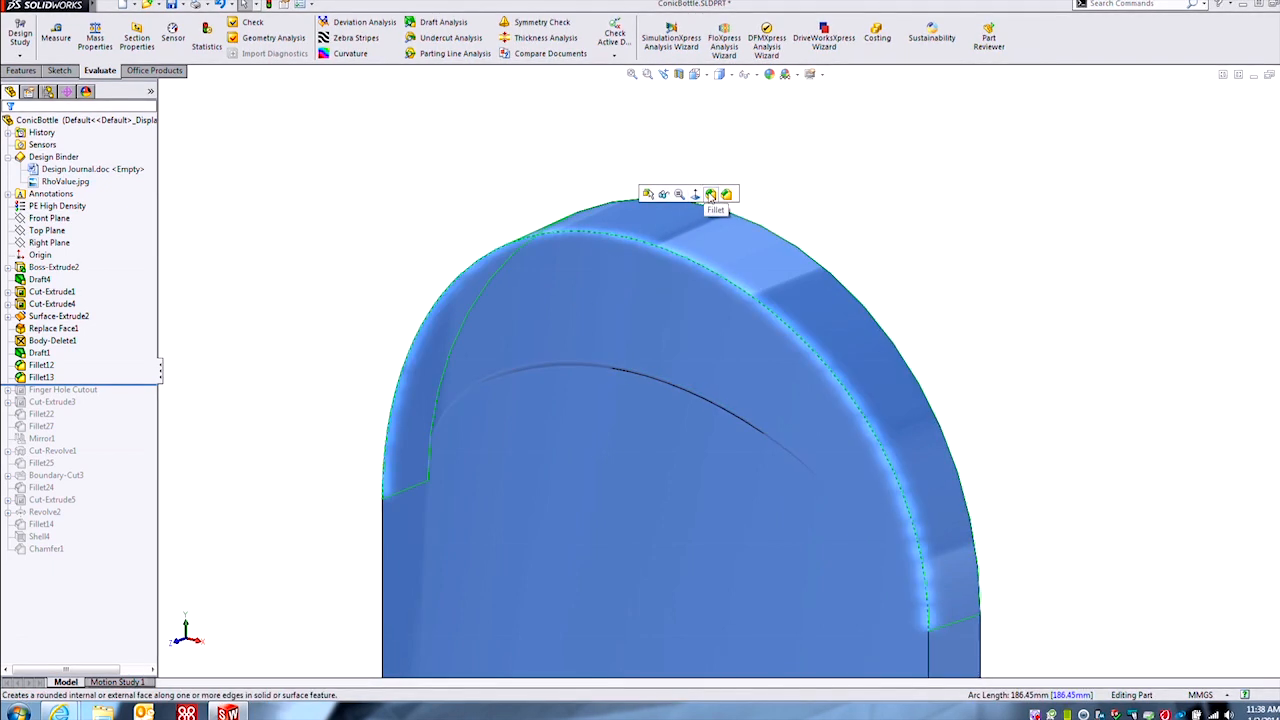
{"action": "left_click", "coordinate": [710, 194]}
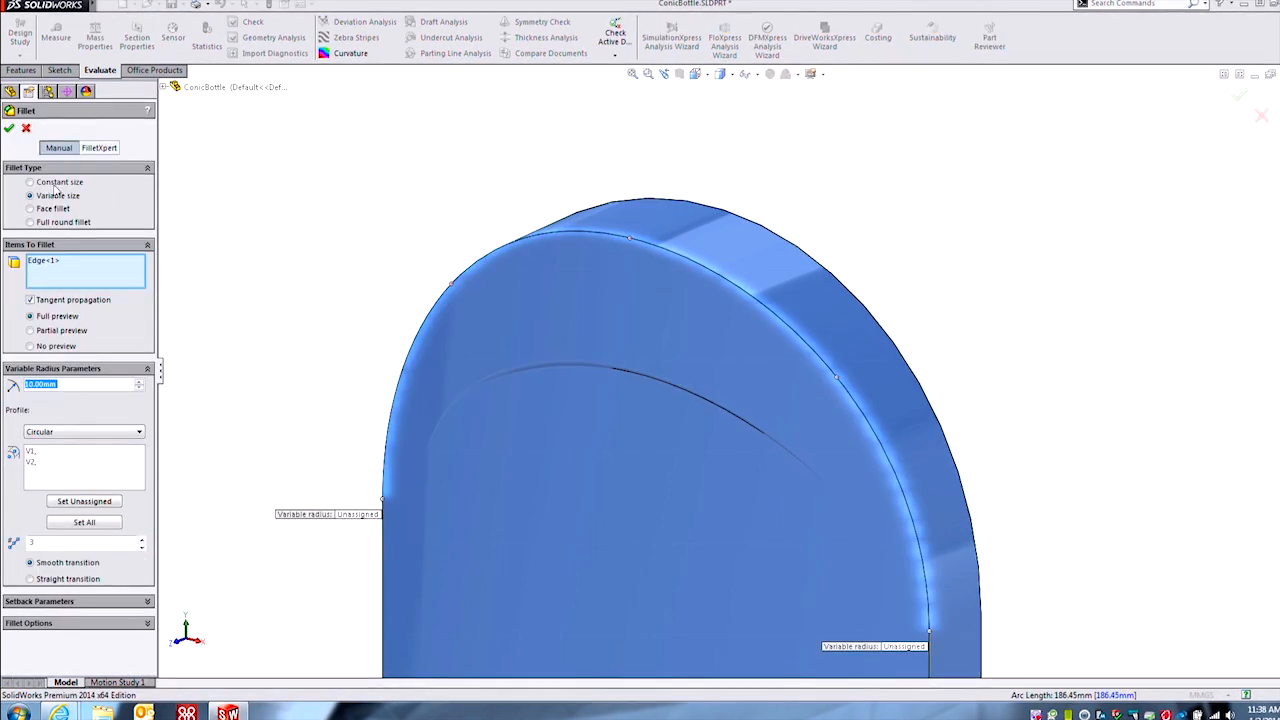
{"action": "left_click", "coordinate": [30, 182]}
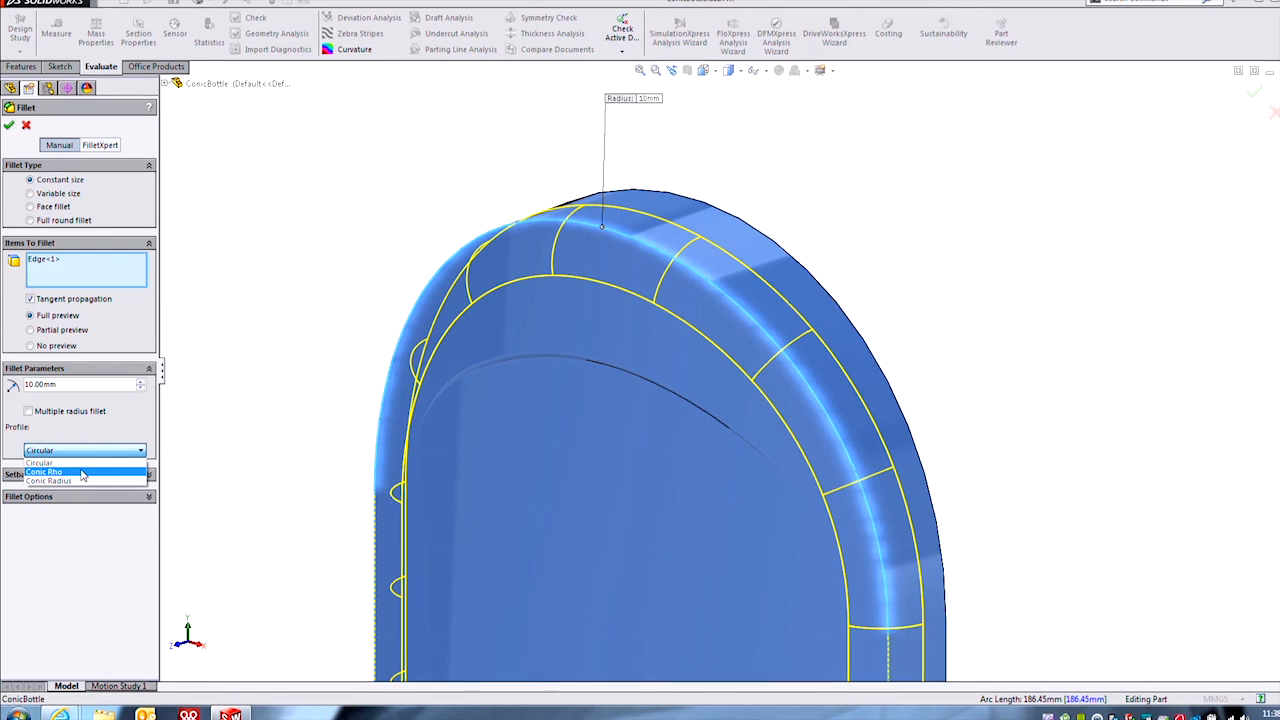
Step: Give the fillet a Conic Rho profile and settle the rho value at 0.75
{"action": "left_click", "coordinate": [44, 472]}
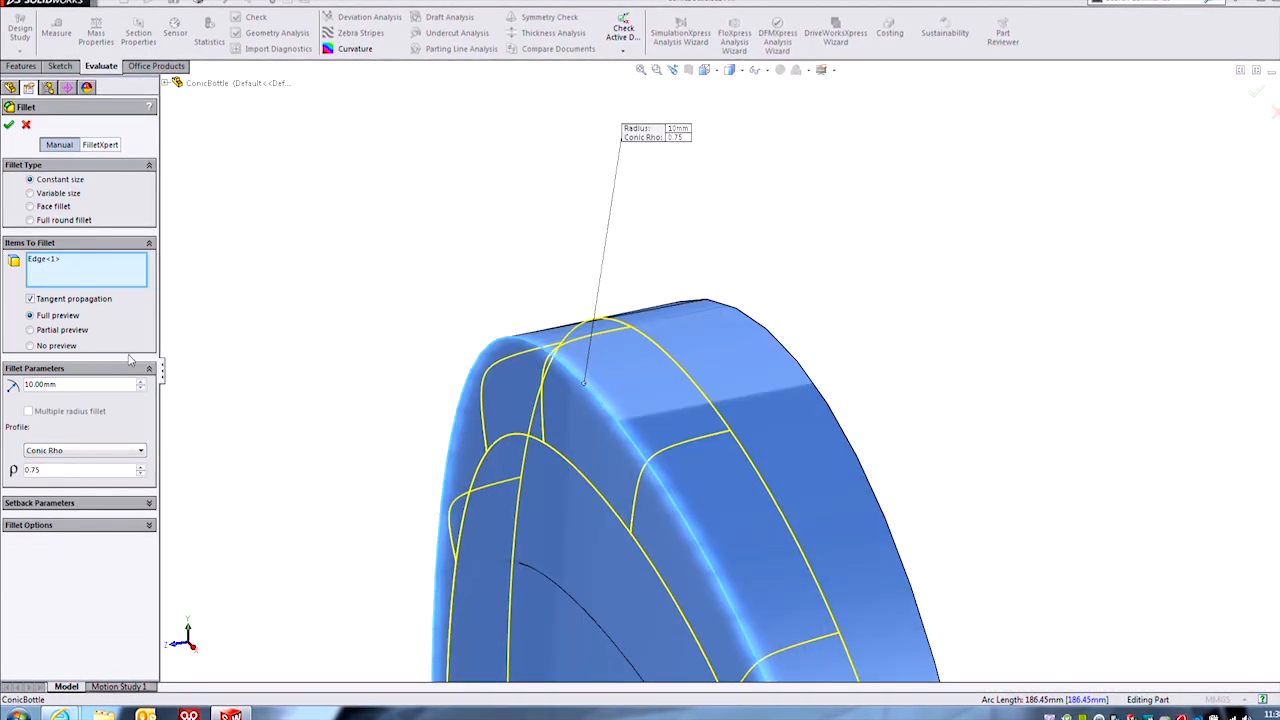
{"action": "left_click", "coordinate": [143, 473]}
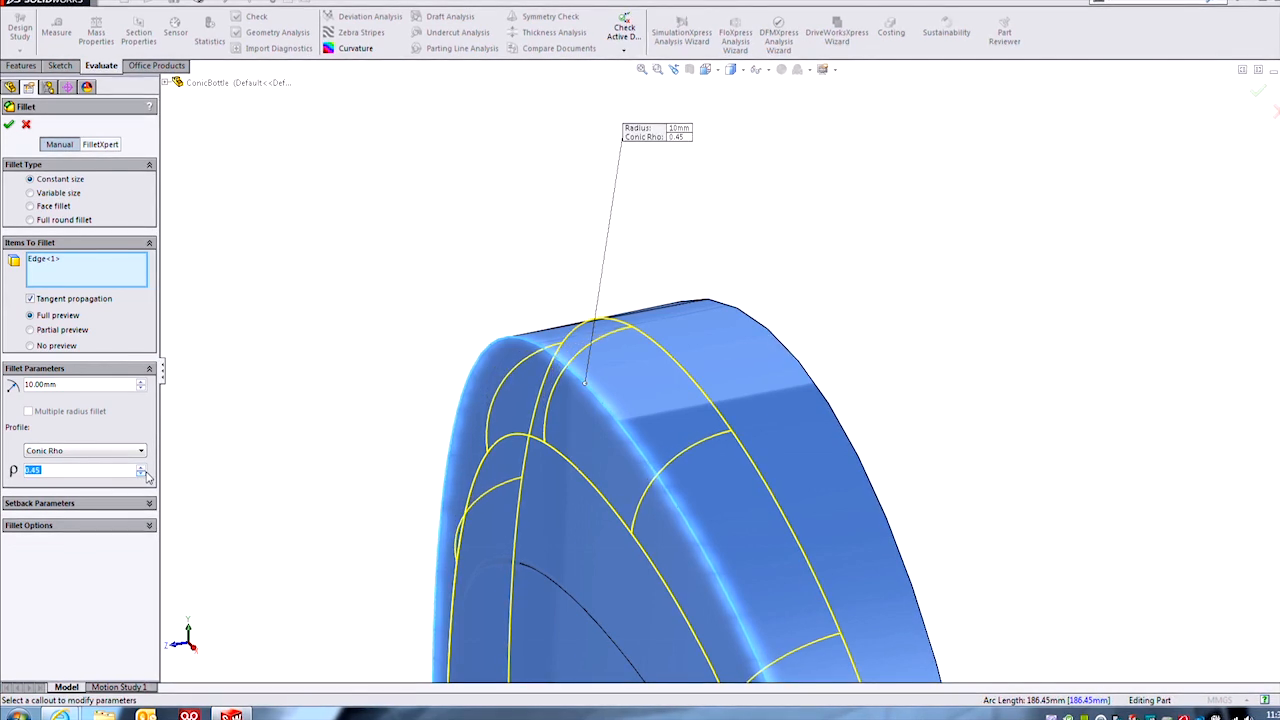
{"action": "left_click", "coordinate": [145, 474]}
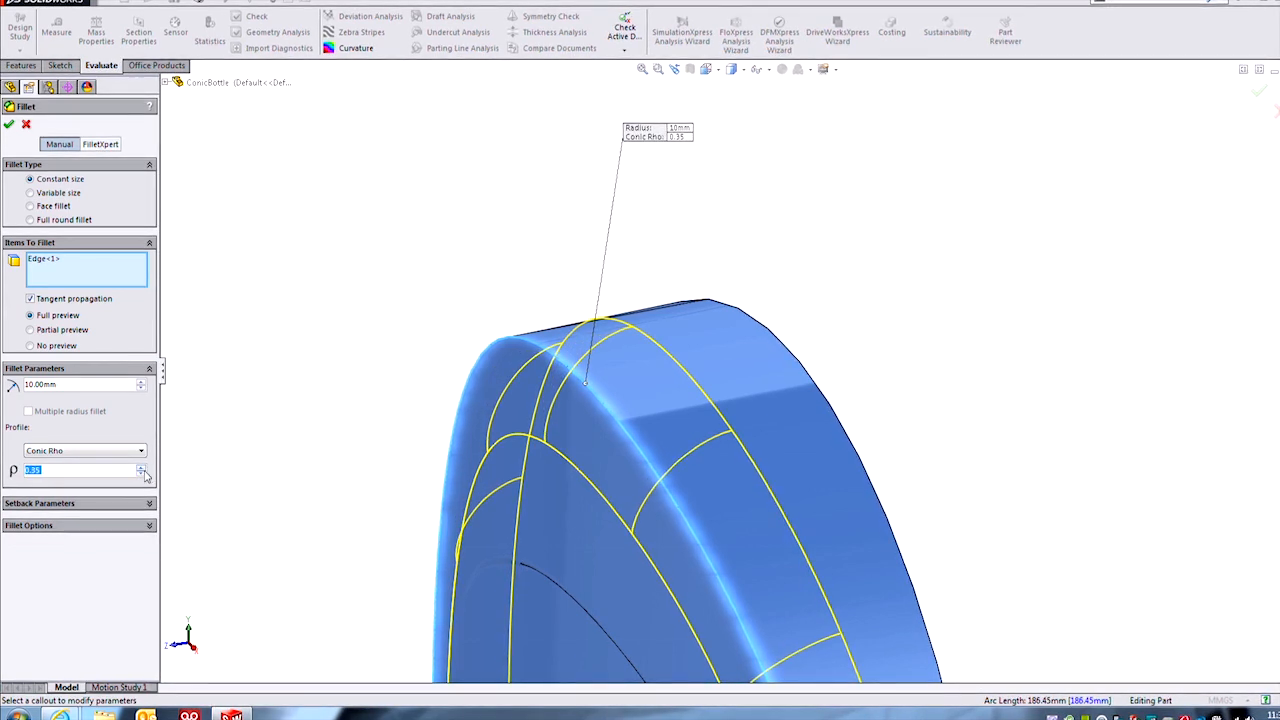
{"action": "left_click", "coordinate": [143, 475]}
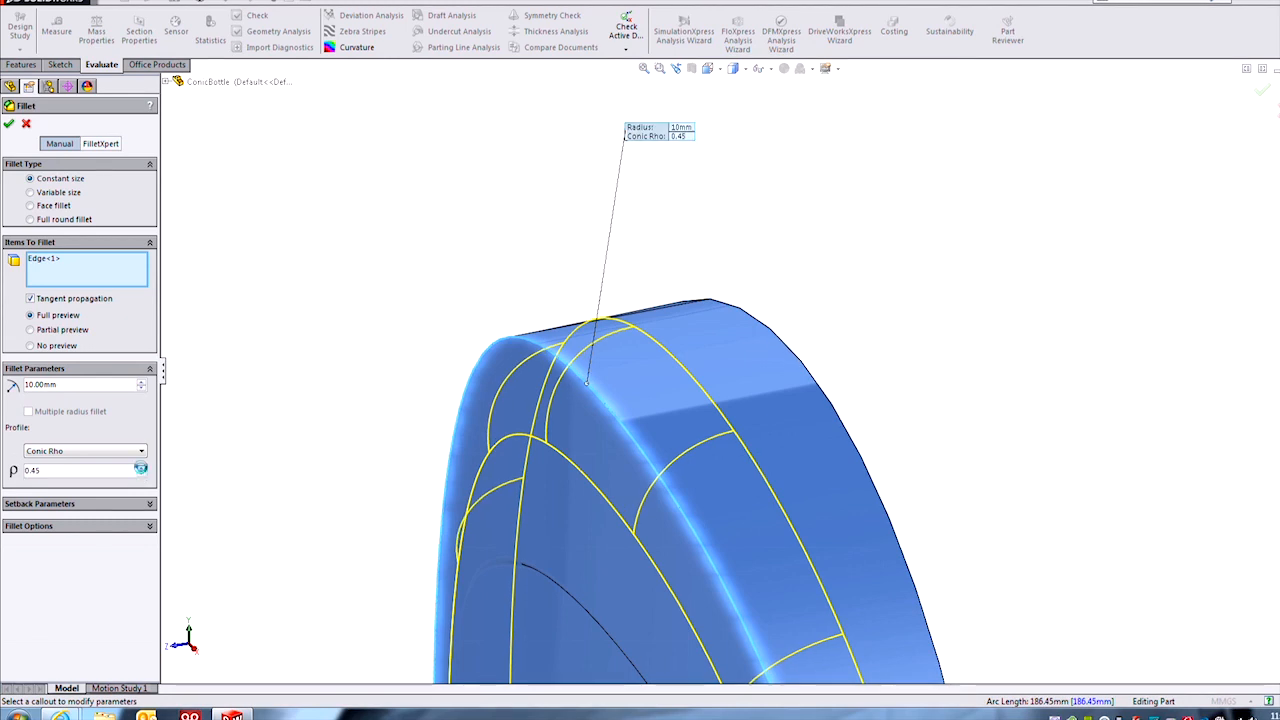
{"action": "type", "text": "0.7"}
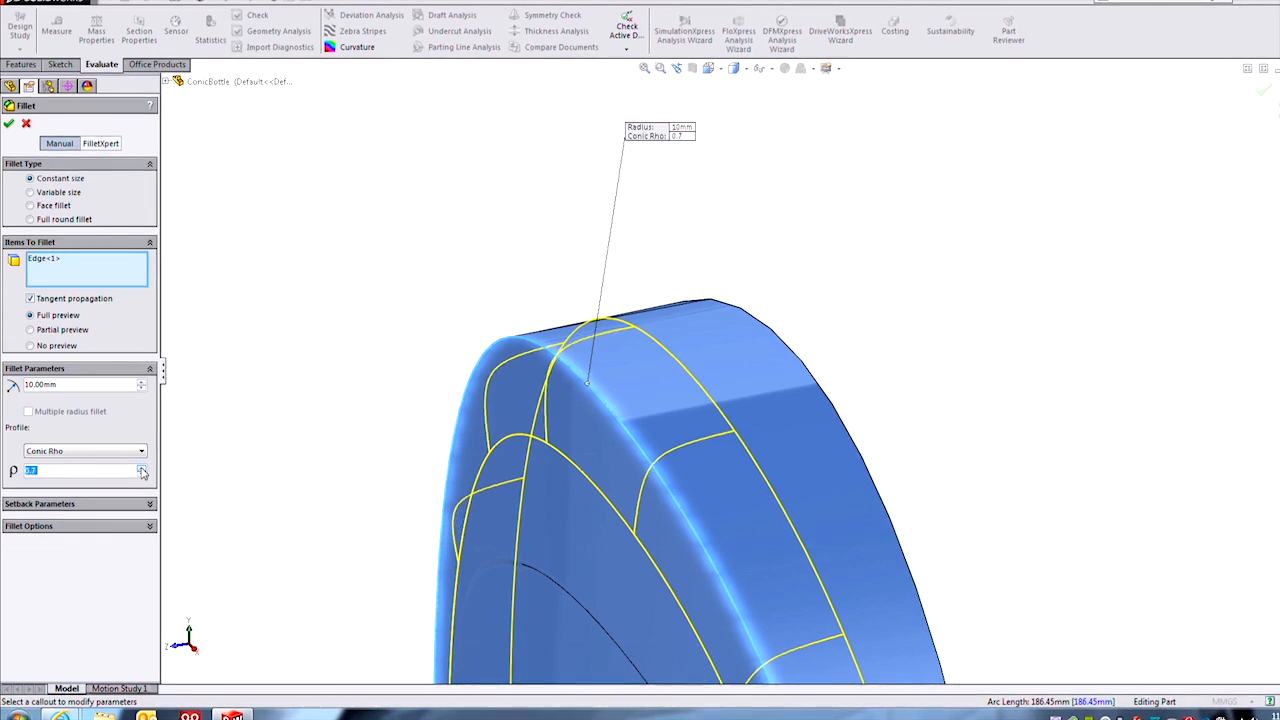
{"action": "type", "text": "0.75"}
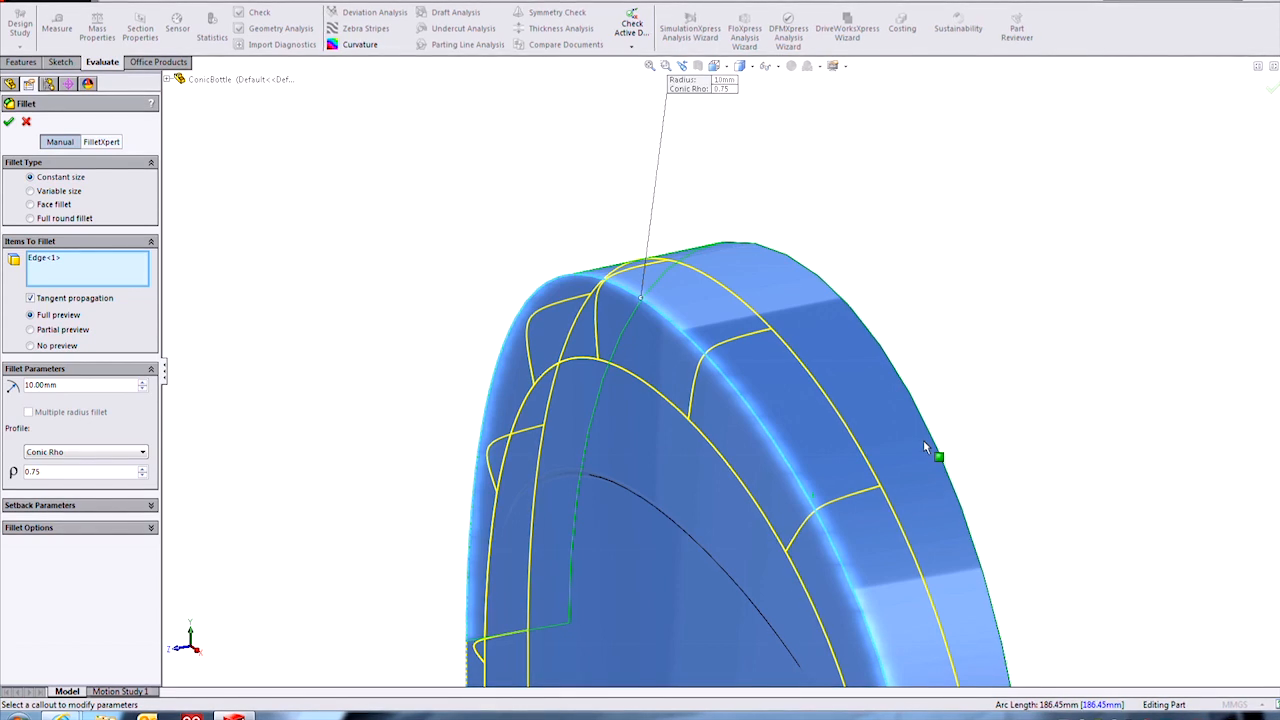
{"action": "mouse_move", "coordinate": [810, 478]}
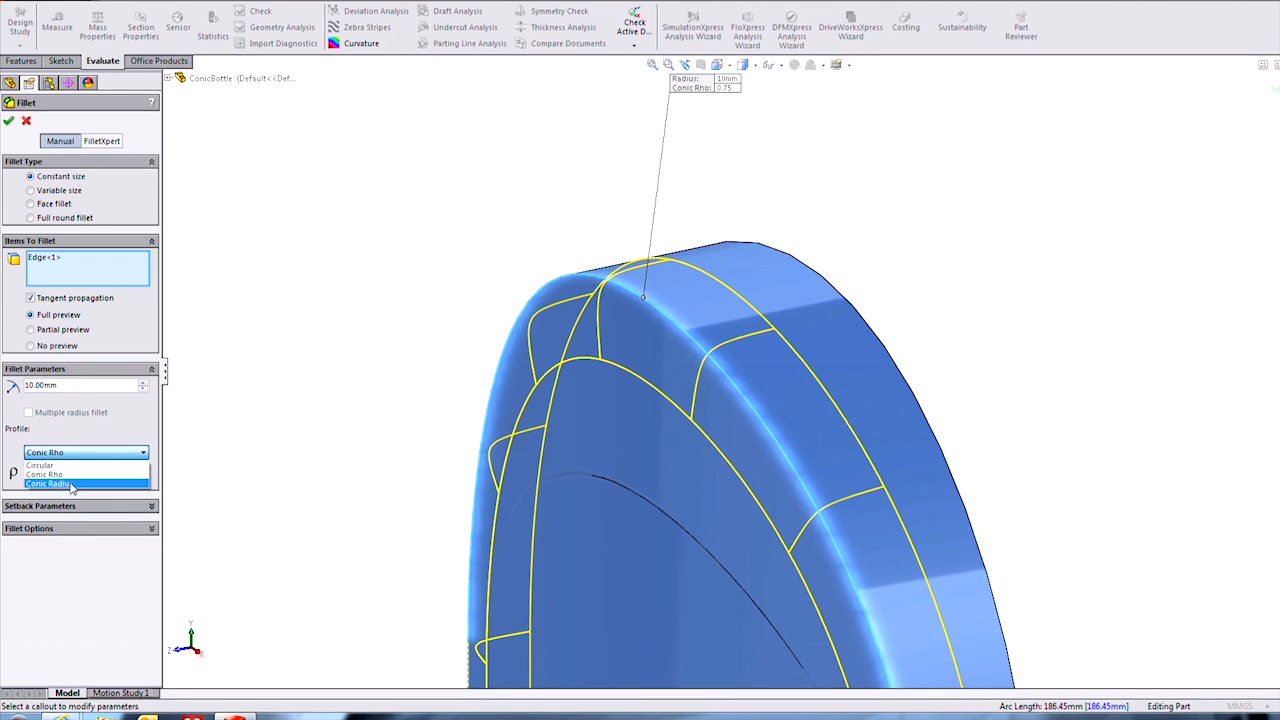
Step: Switch the fillet profile to Conic Radius with a 10 mm conic radius
{"action": "left_click", "coordinate": [48, 483]}
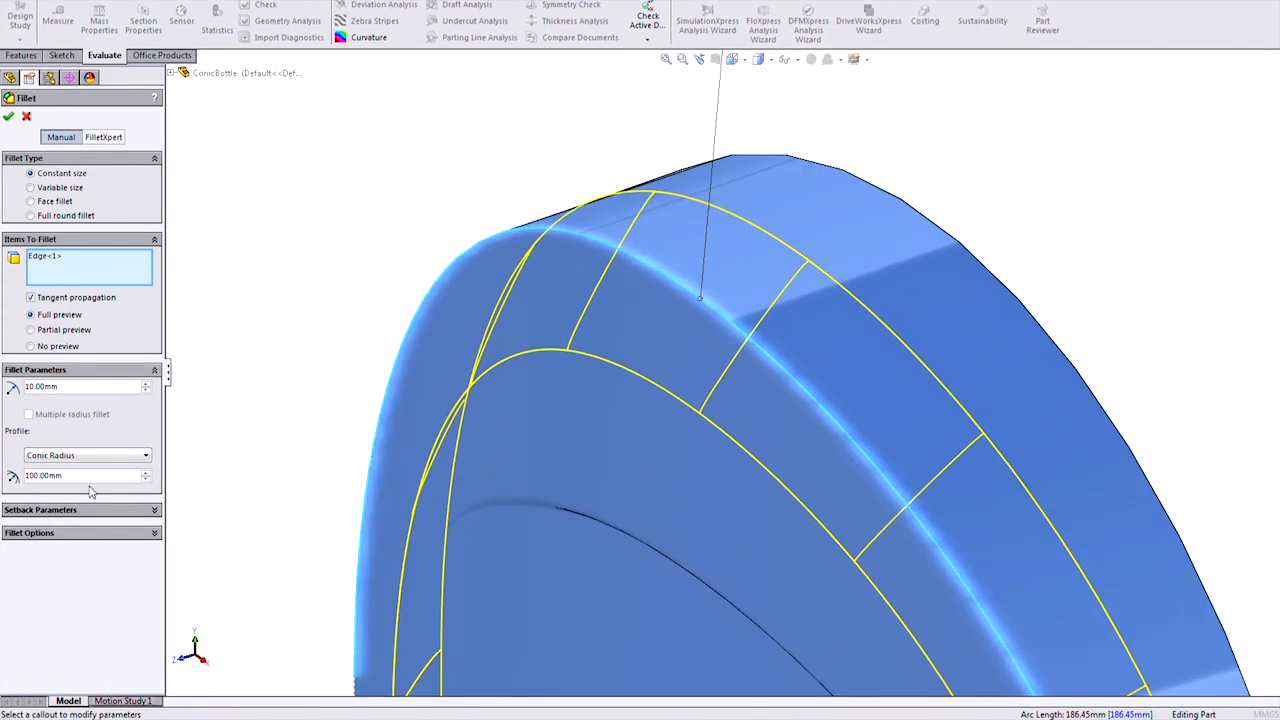
{"action": "type", "text": "10"}
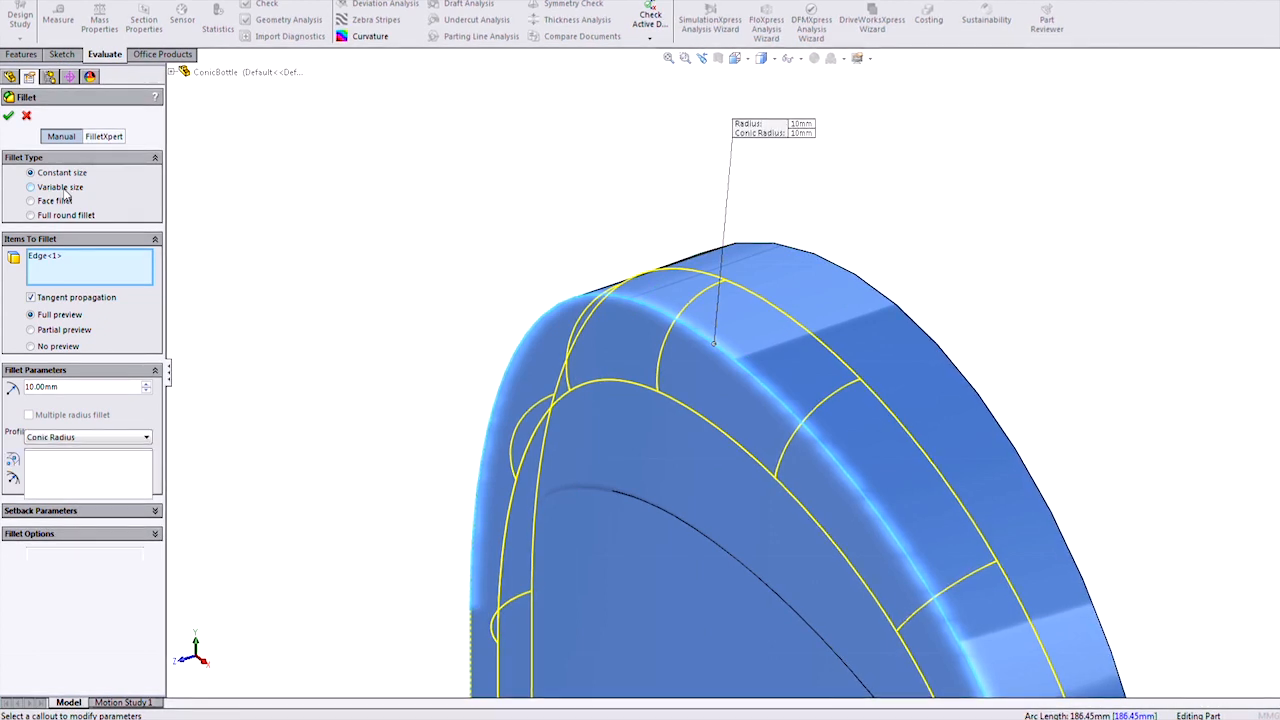
Step: Make the fillet variable-size with a conic radius profile across the selected edges
{"action": "left_click", "coordinate": [31, 187]}
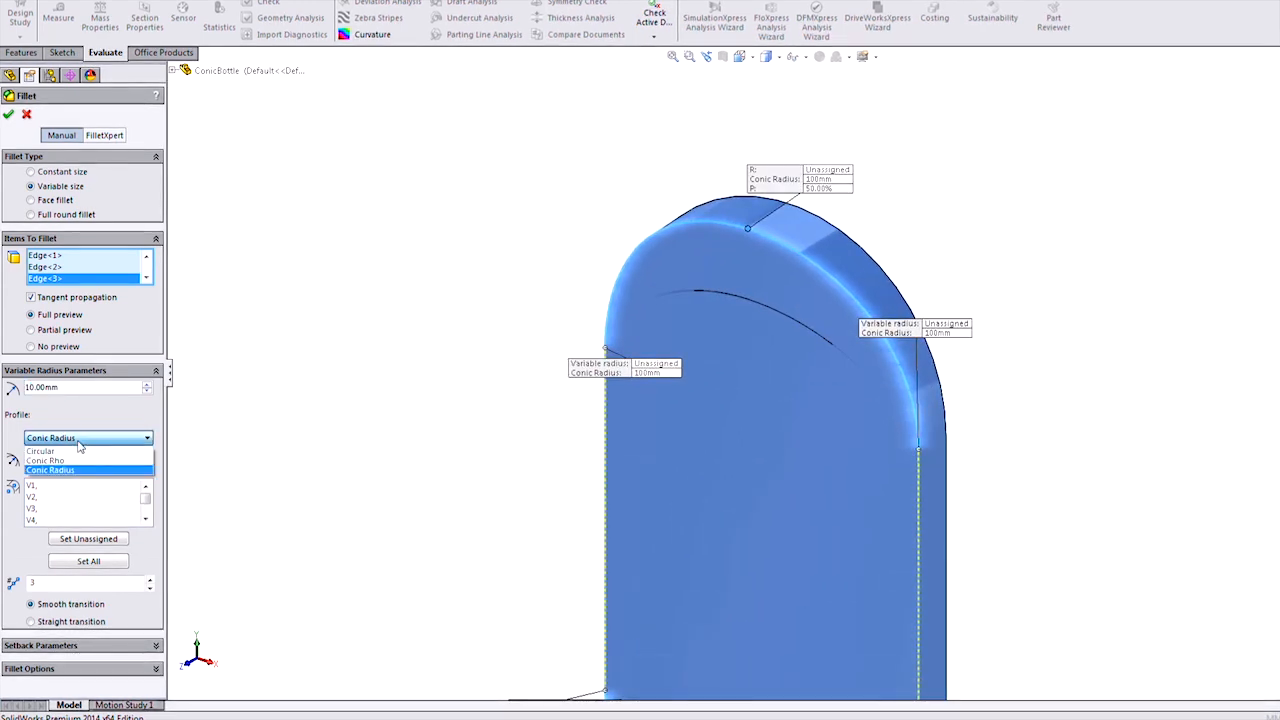
{"action": "left_click", "coordinate": [50, 470]}
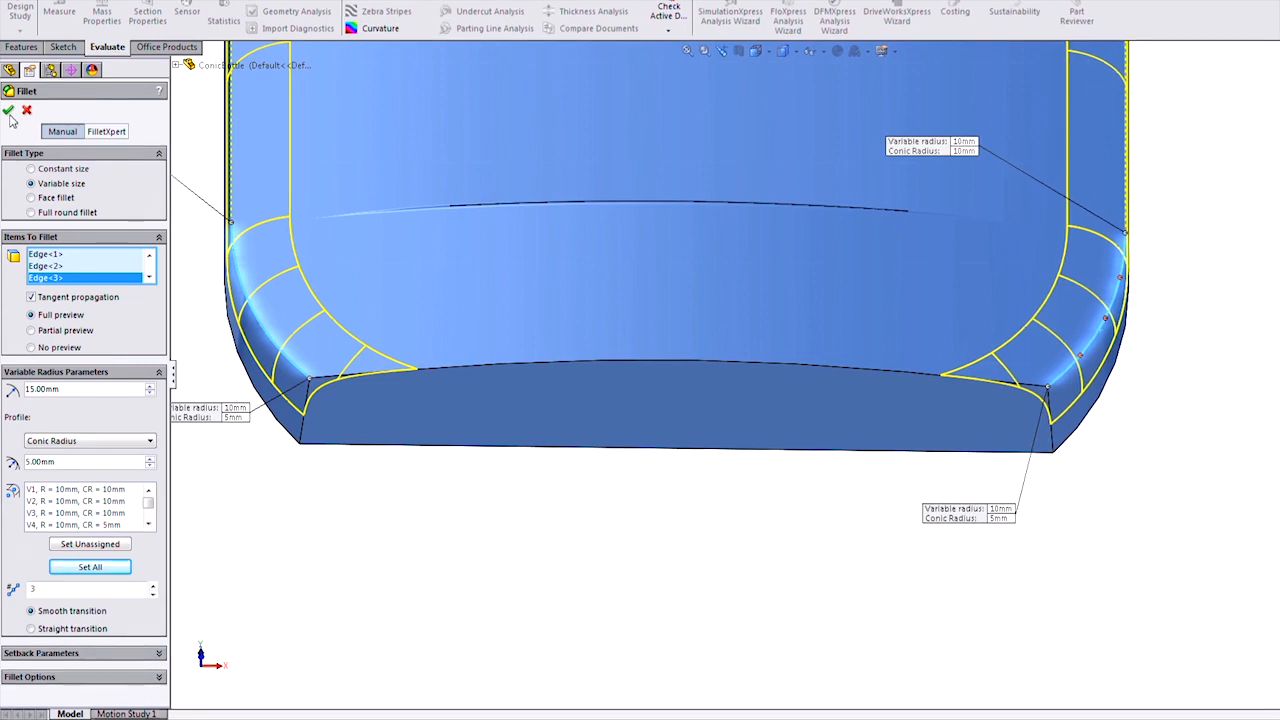
Step: Accept the variable conic-radius fillet as VarFillet1
{"action": "left_click", "coordinate": [8, 110]}
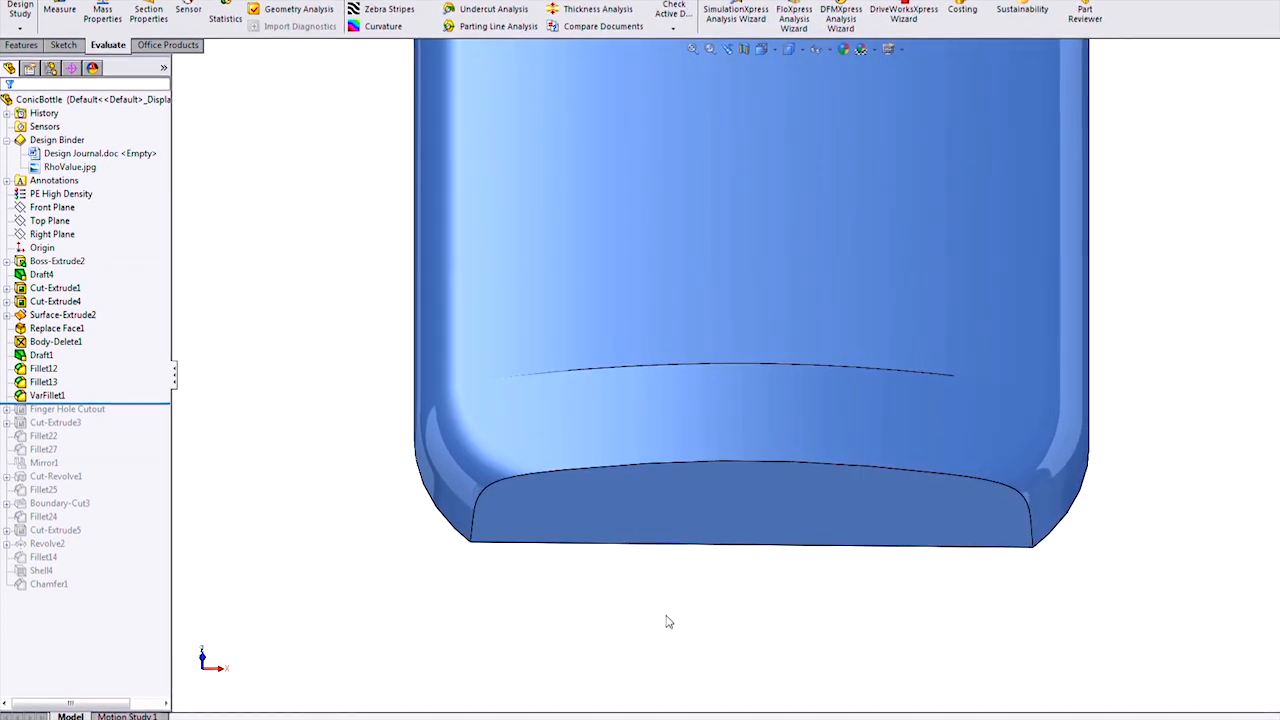
Step: Start a face fillet between the lower wall and bottom face with a 5 mm radius
{"action": "right_click", "coordinate": [669, 621]}
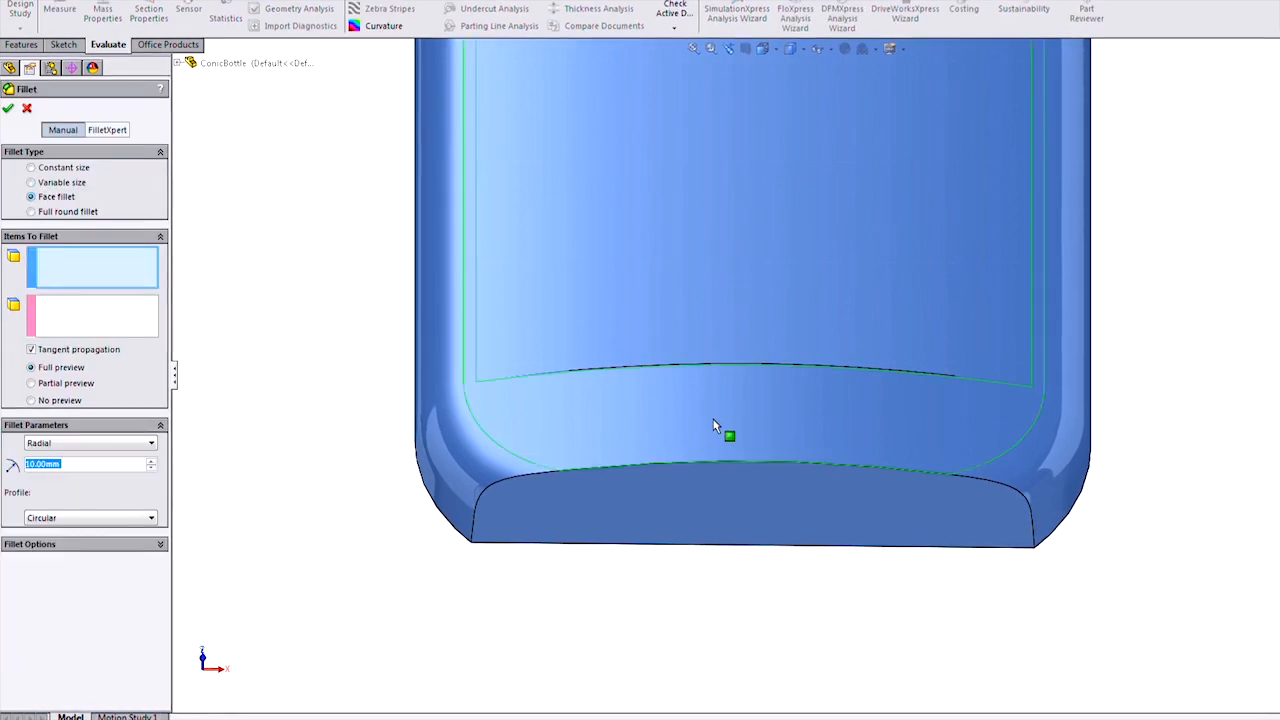
{"action": "left_click", "coordinate": [715, 420]}
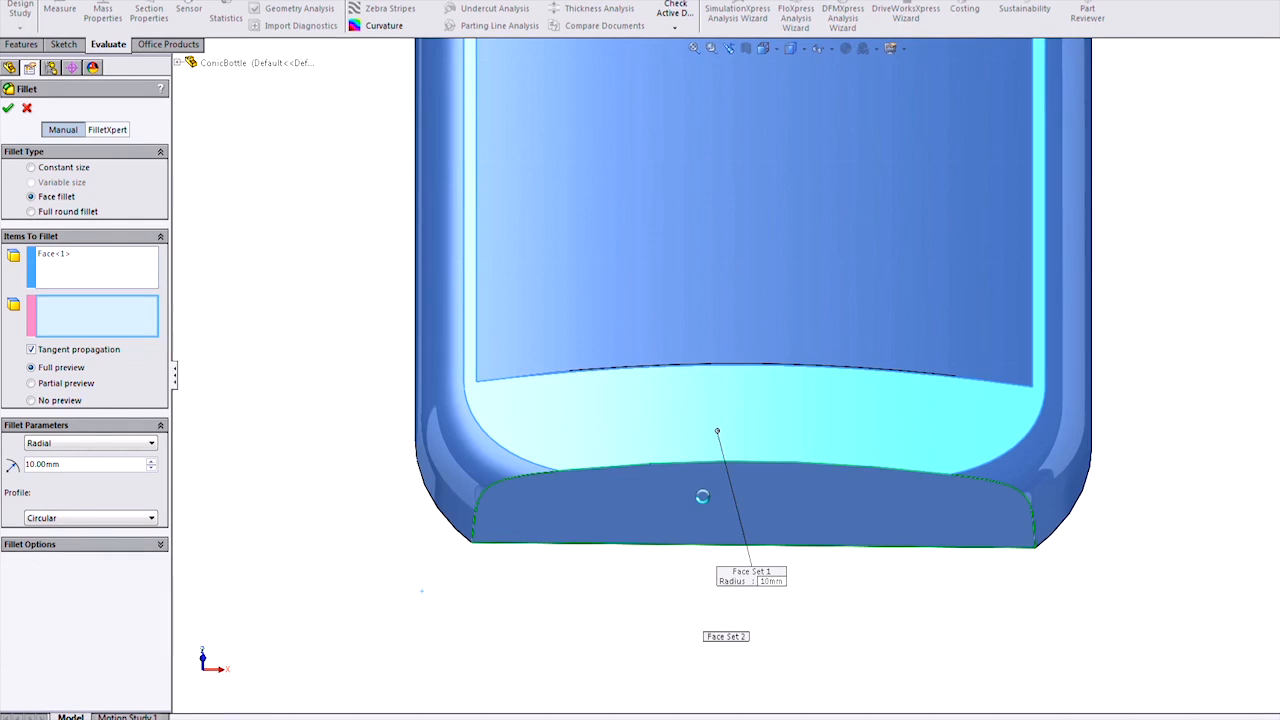
{"action": "left_click", "coordinate": [702, 497]}
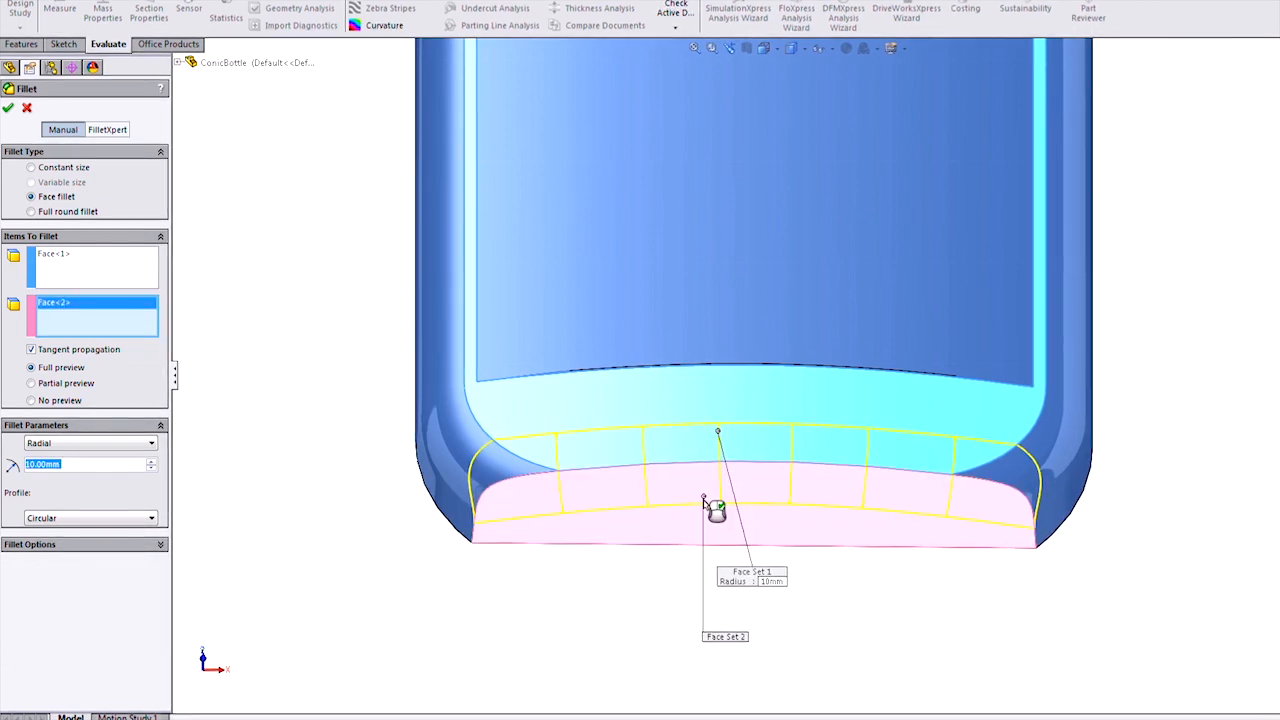
{"action": "left_click", "coordinate": [152, 468]}
{"action": "type", "text": "5"}
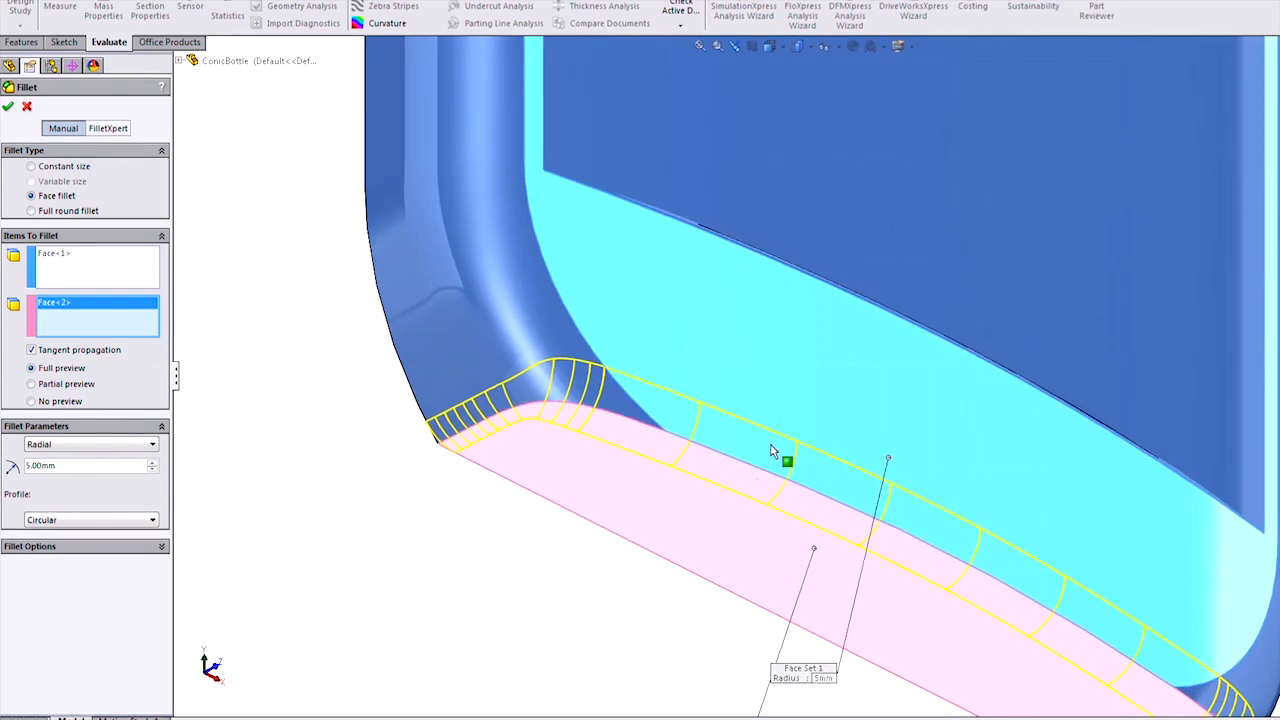
{"action": "mouse_move", "coordinate": [770, 457]}
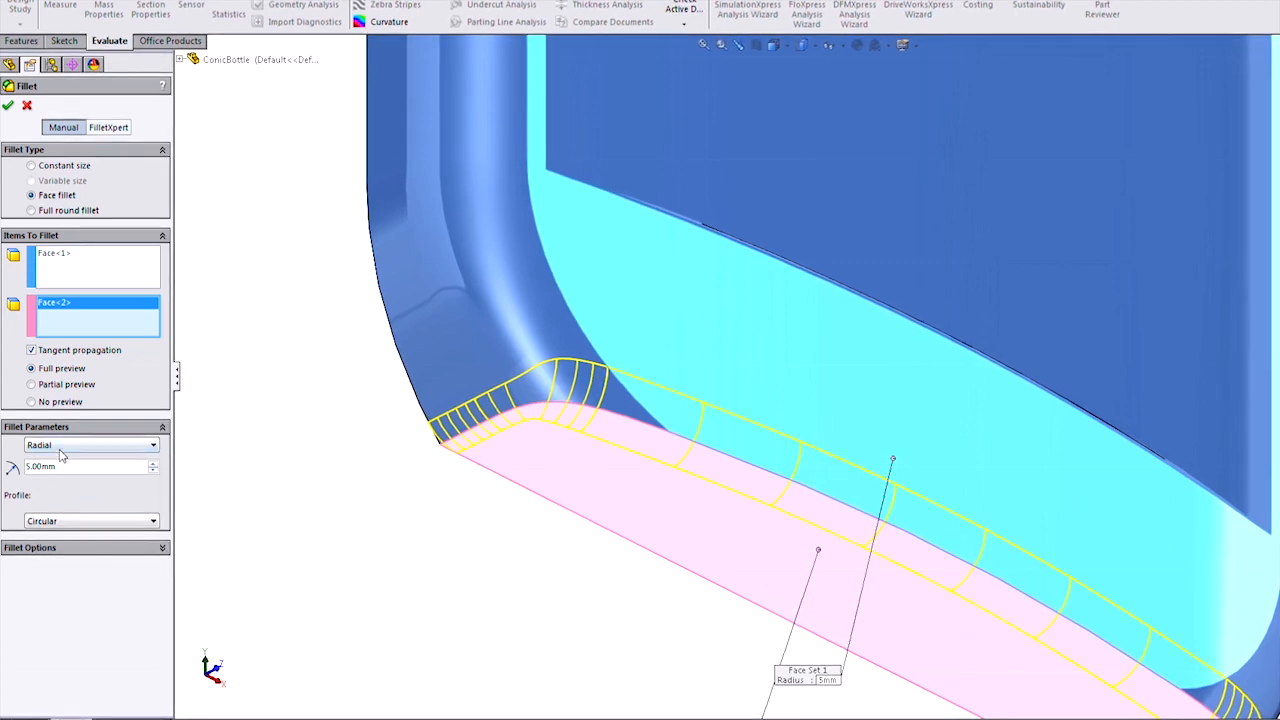
Step: Size the base face fillet by a 5 mm chord width instead of radius
{"action": "left_click", "coordinate": [152, 445]}
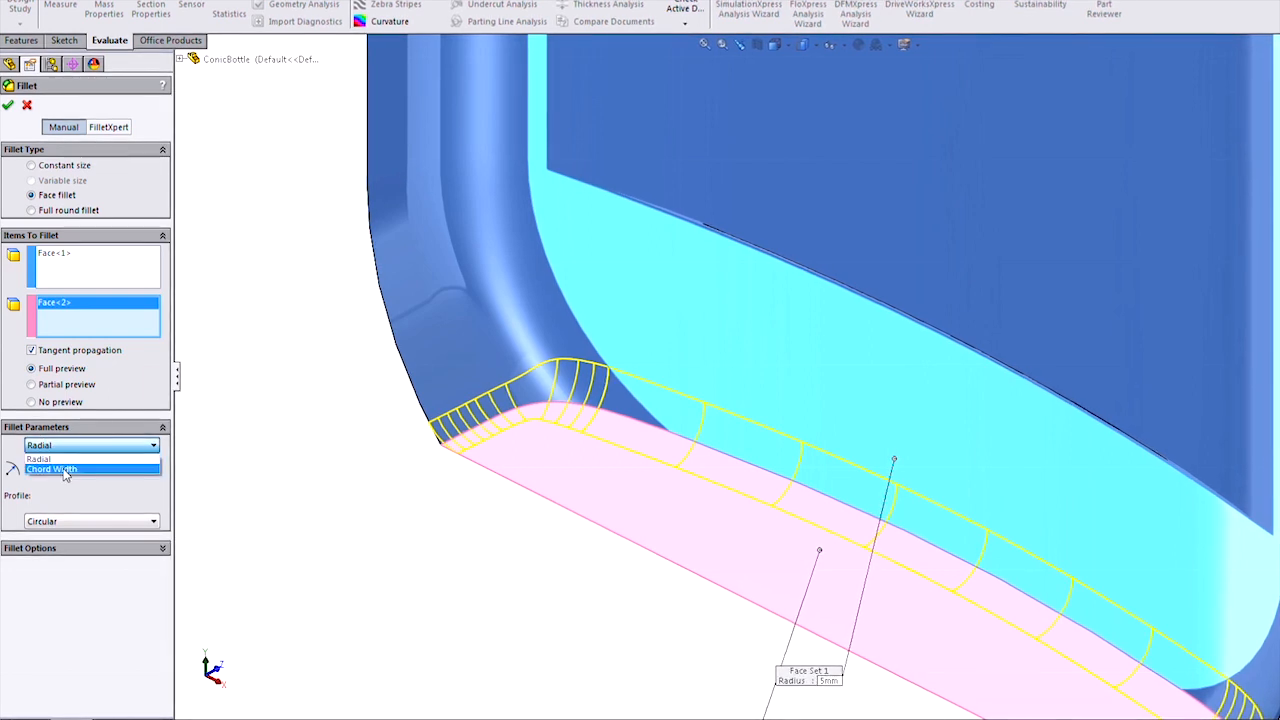
{"action": "left_click", "coordinate": [62, 469]}
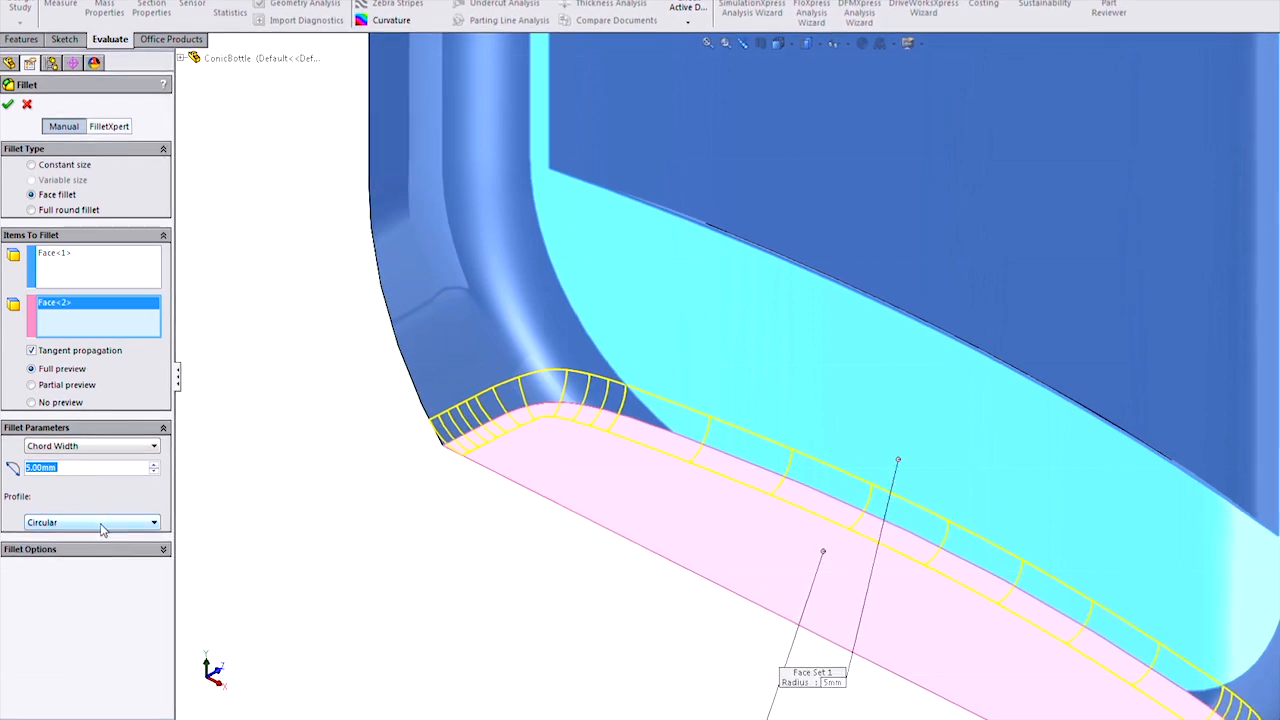
{"action": "left_click", "coordinate": [91, 522]}
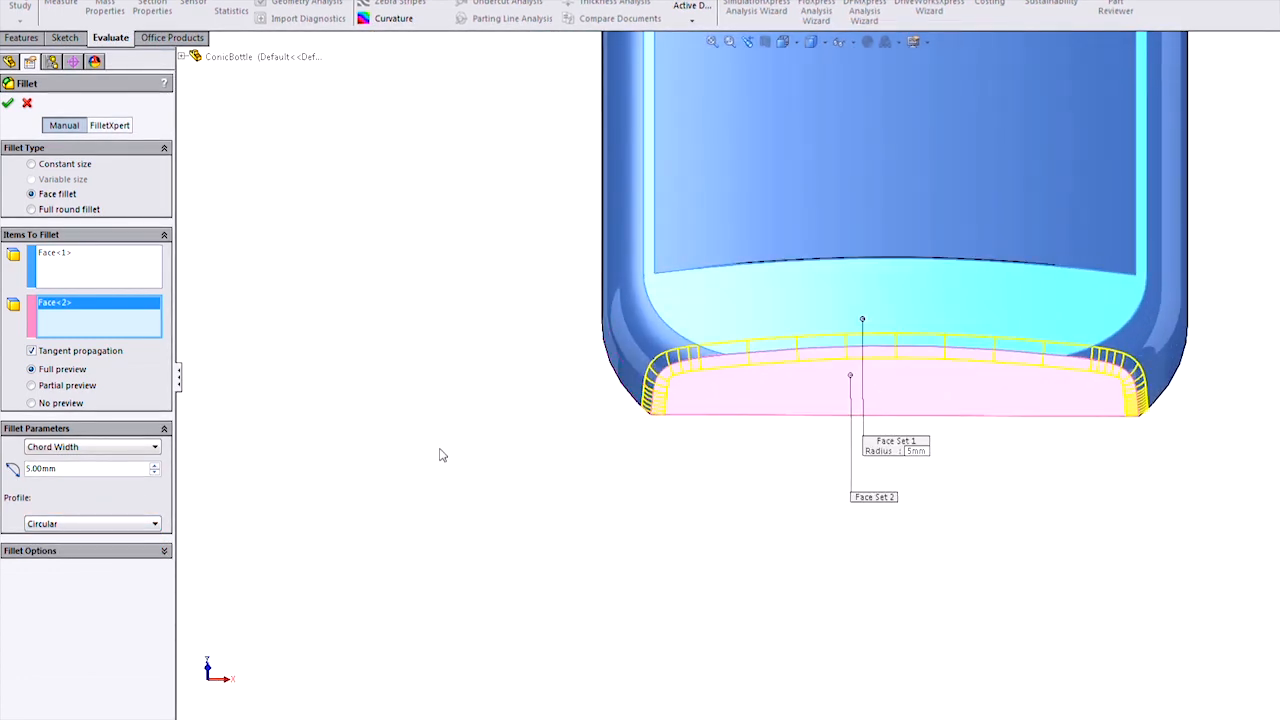
Step: Return to radial sizing with a 10 mm conic radius profile and accept as Fillet28
{"action": "left_click", "coordinate": [90, 446]}
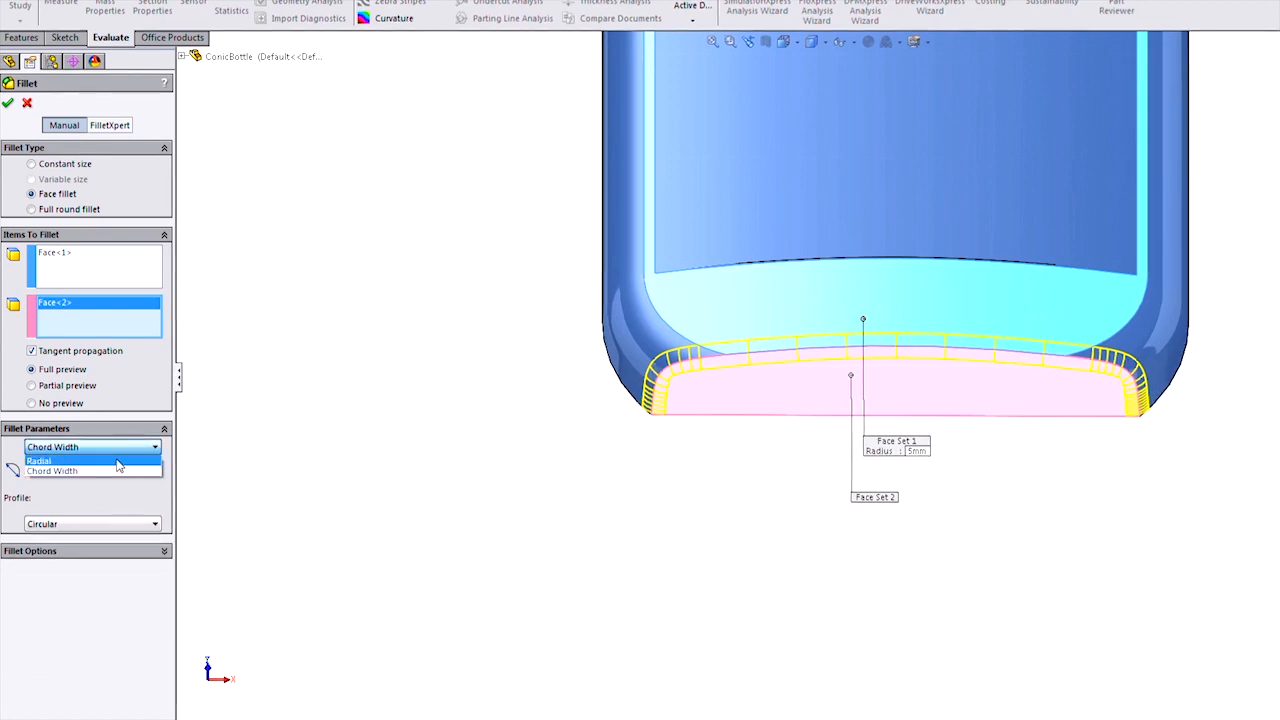
{"action": "left_click", "coordinate": [38, 460]}
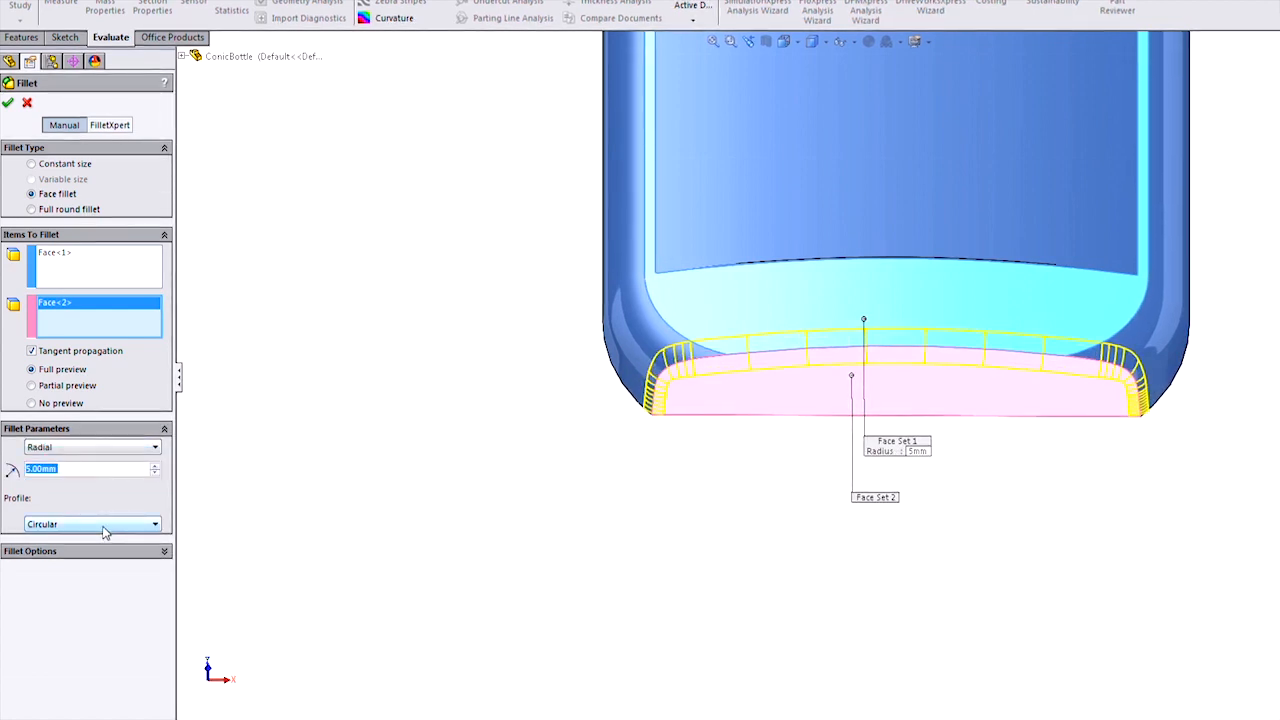
{"action": "left_click", "coordinate": [92, 524]}
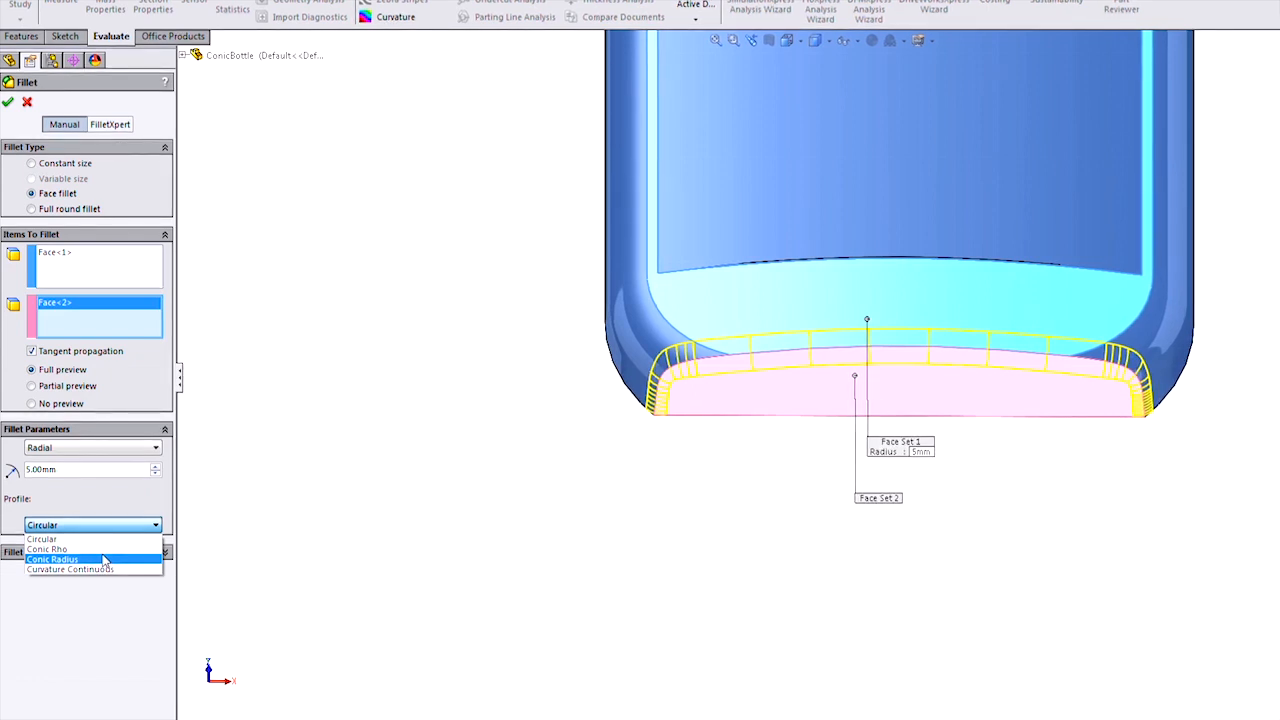
{"action": "left_click", "coordinate": [52, 559]}
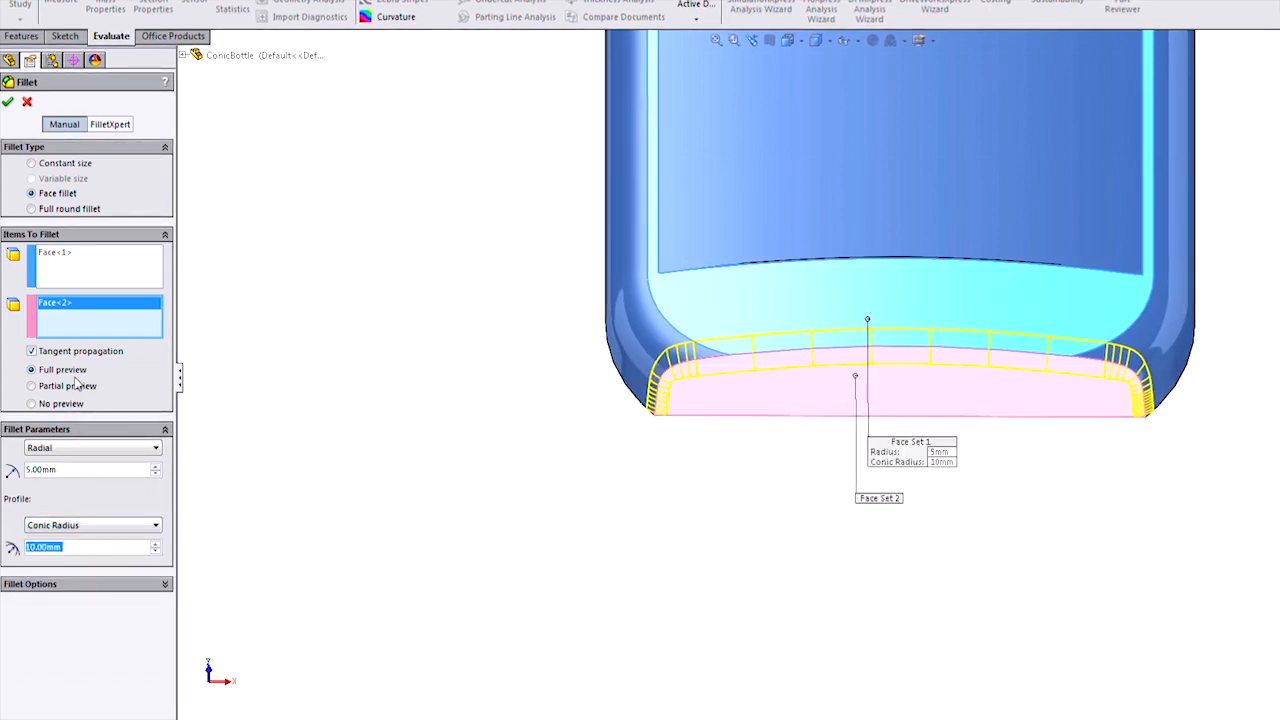
{"action": "left_click", "coordinate": [8, 102]}
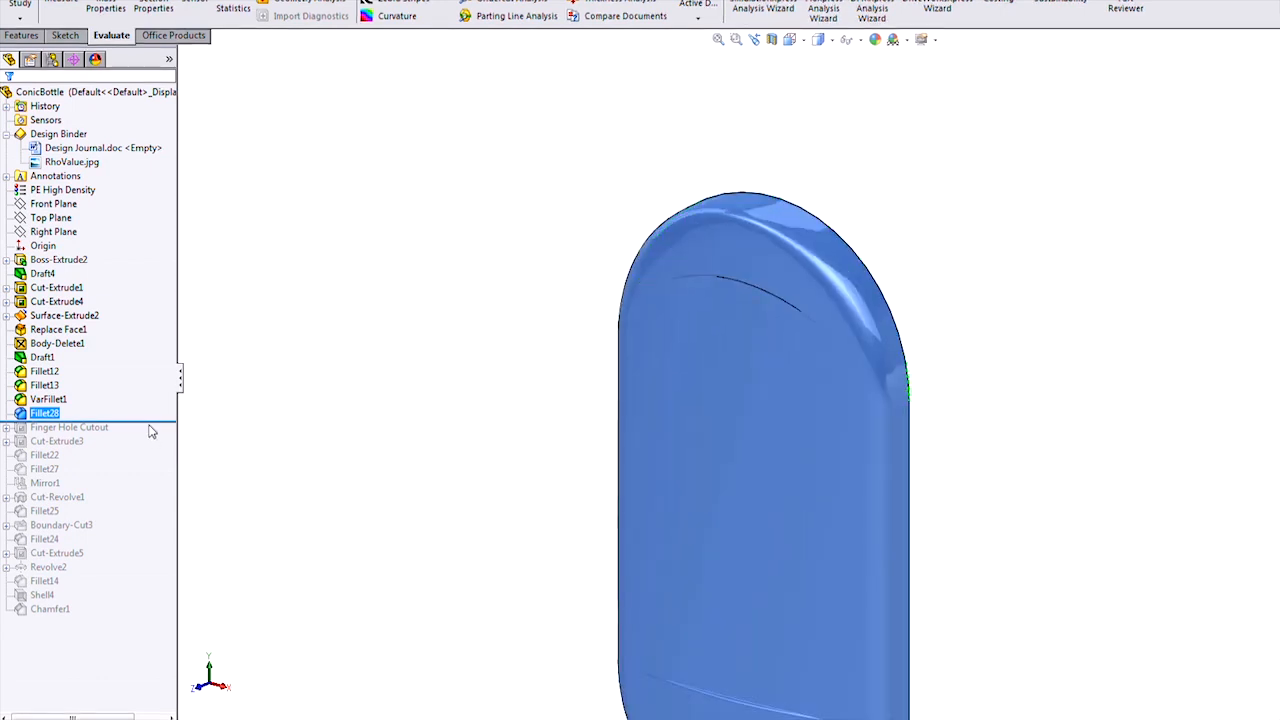
Step: Roll the model forward to the end of the feature history
{"action": "right_click", "coordinate": [45, 413]}
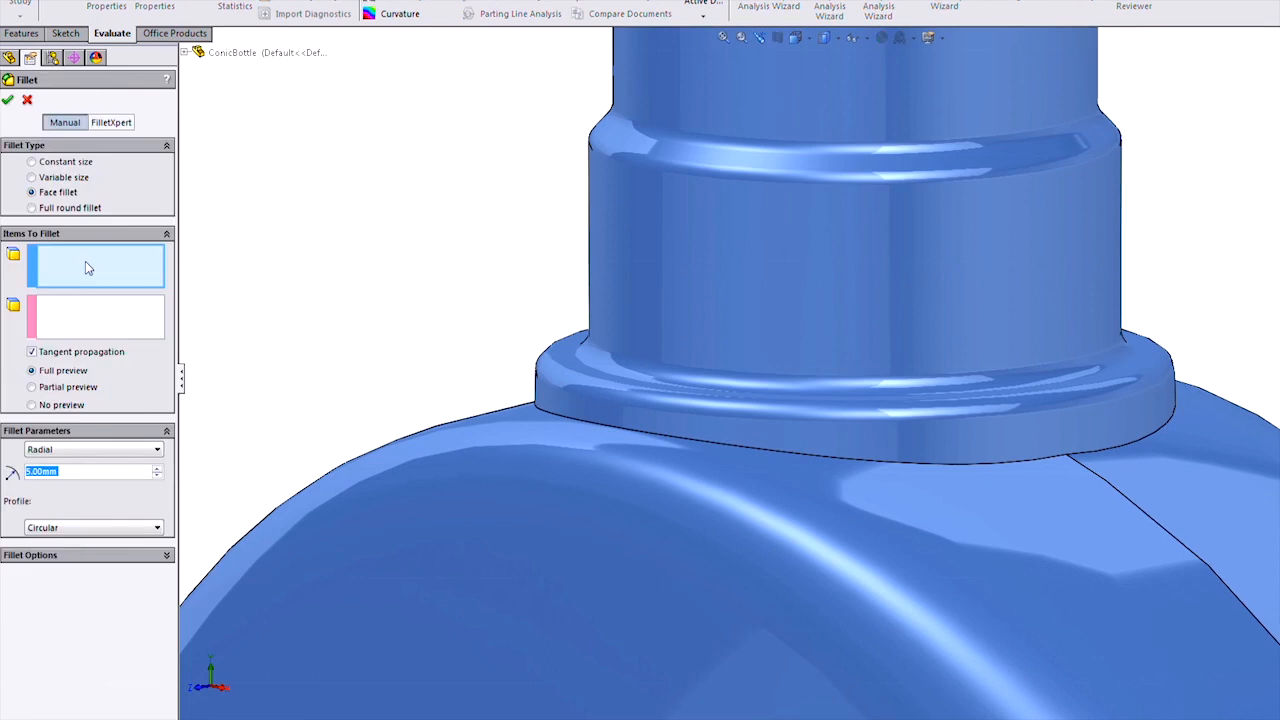
Step: Fillet the neck faces with a 1 mm conic radius profile and accept as Fillet29
{"action": "left_click", "coordinate": [565, 375]}
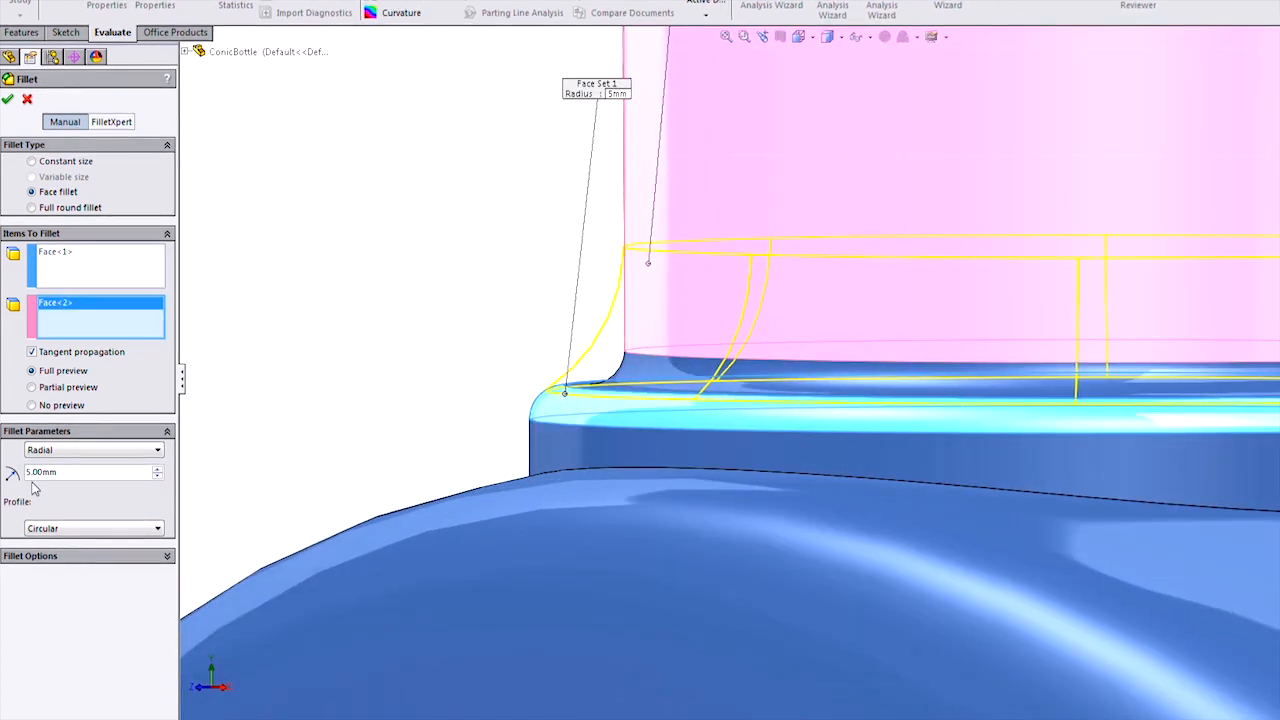
{"action": "left_click", "coordinate": [93, 528]}
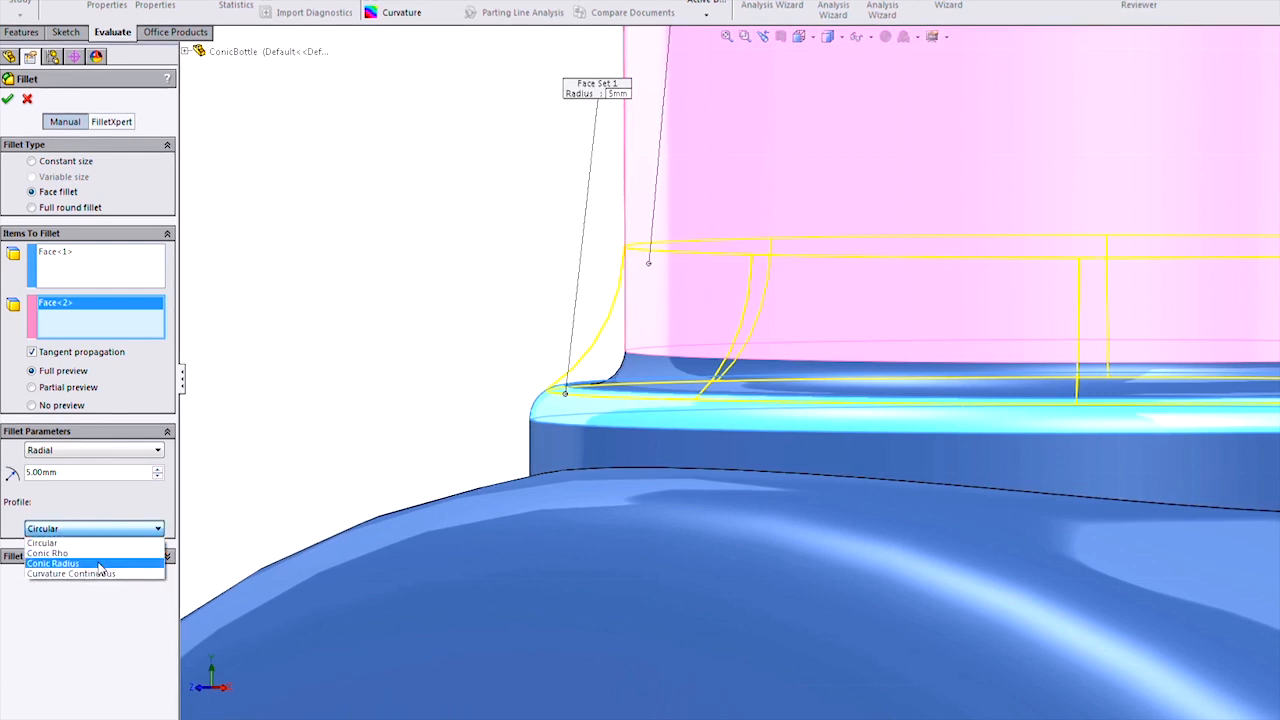
{"action": "left_click", "coordinate": [52, 563]}
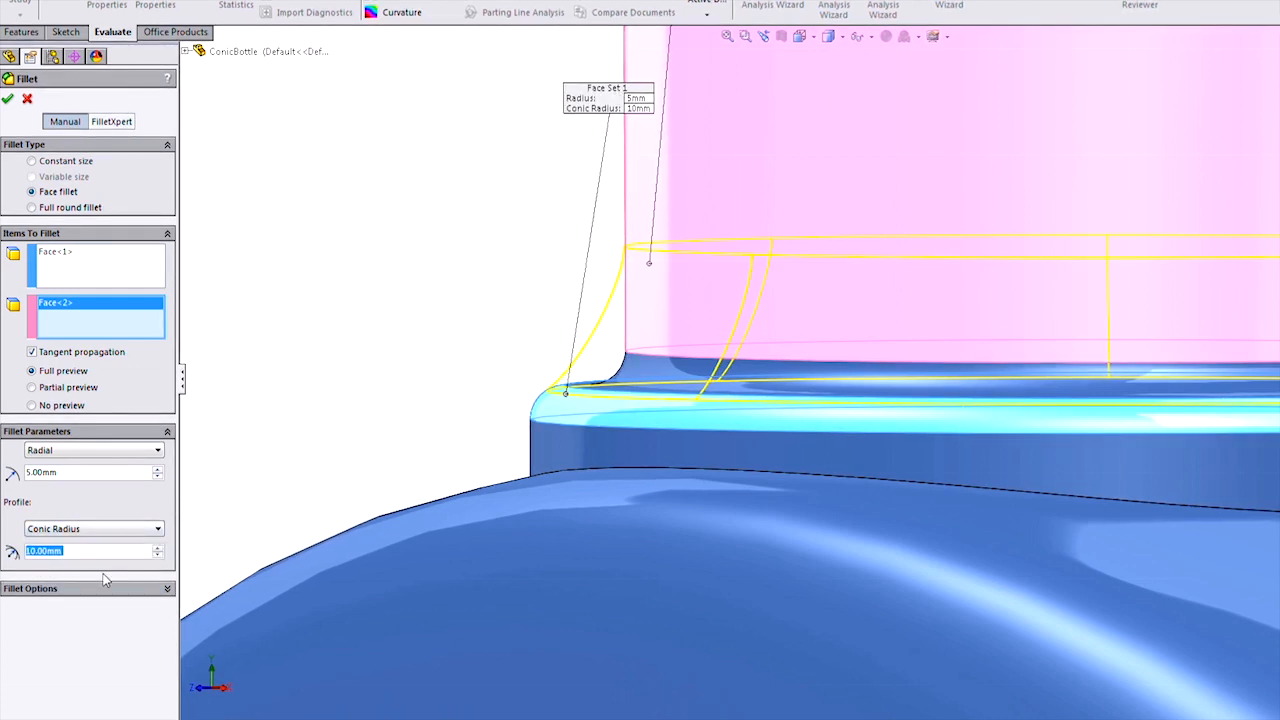
{"action": "type", "text": "1"}
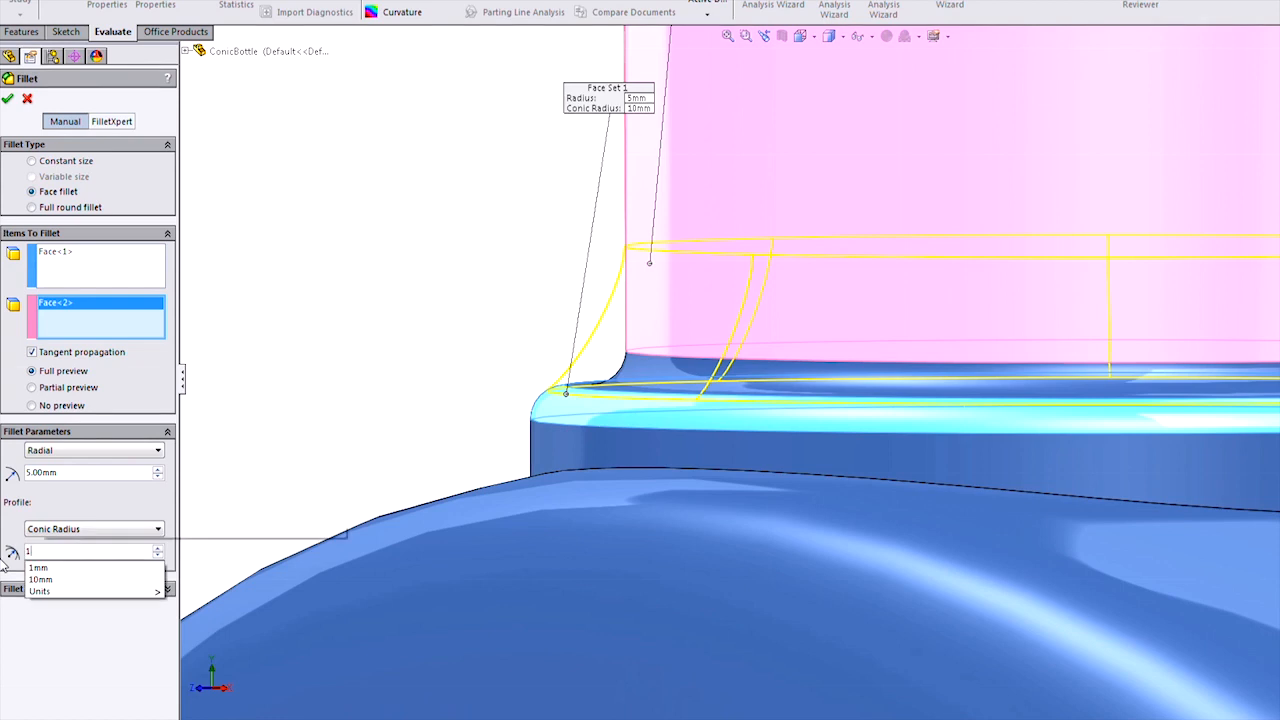
{"action": "left_click", "coordinate": [38, 567]}
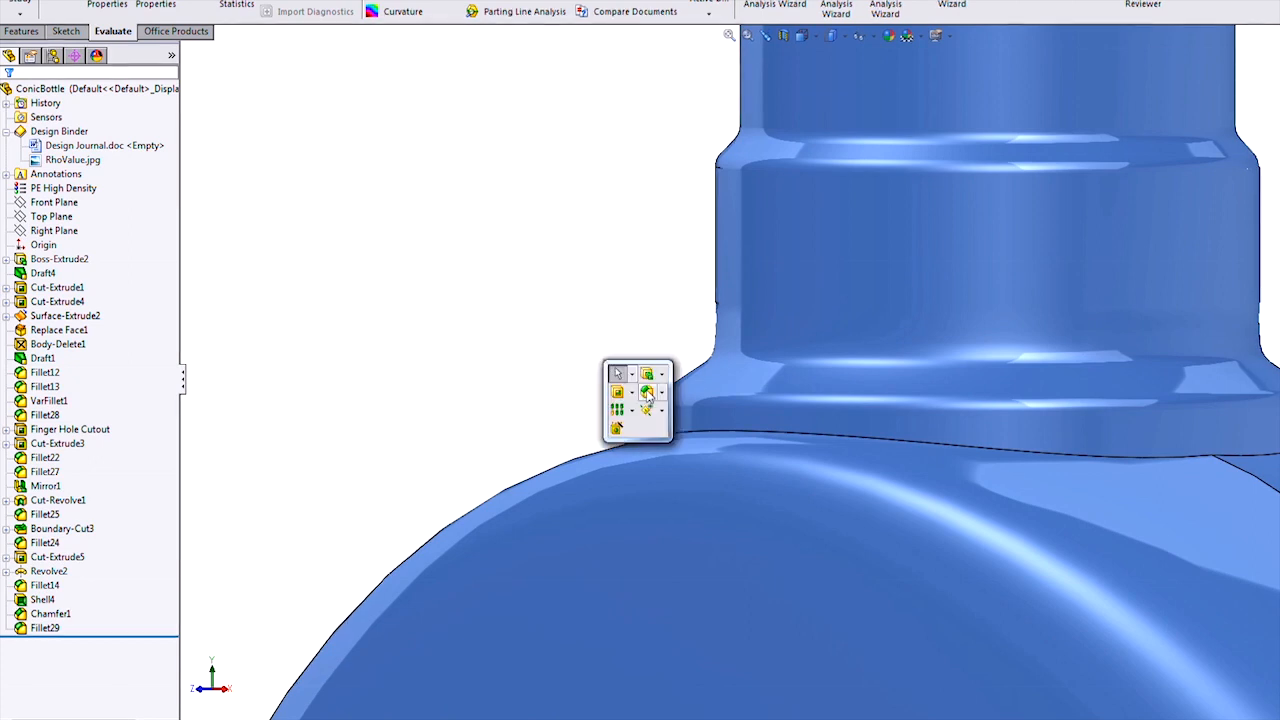
Step: Add a constant-size 5 mm fillet with a 1 mm conic radius profile on the neck ledge as Fillet30
{"action": "left_click", "coordinate": [647, 392]}
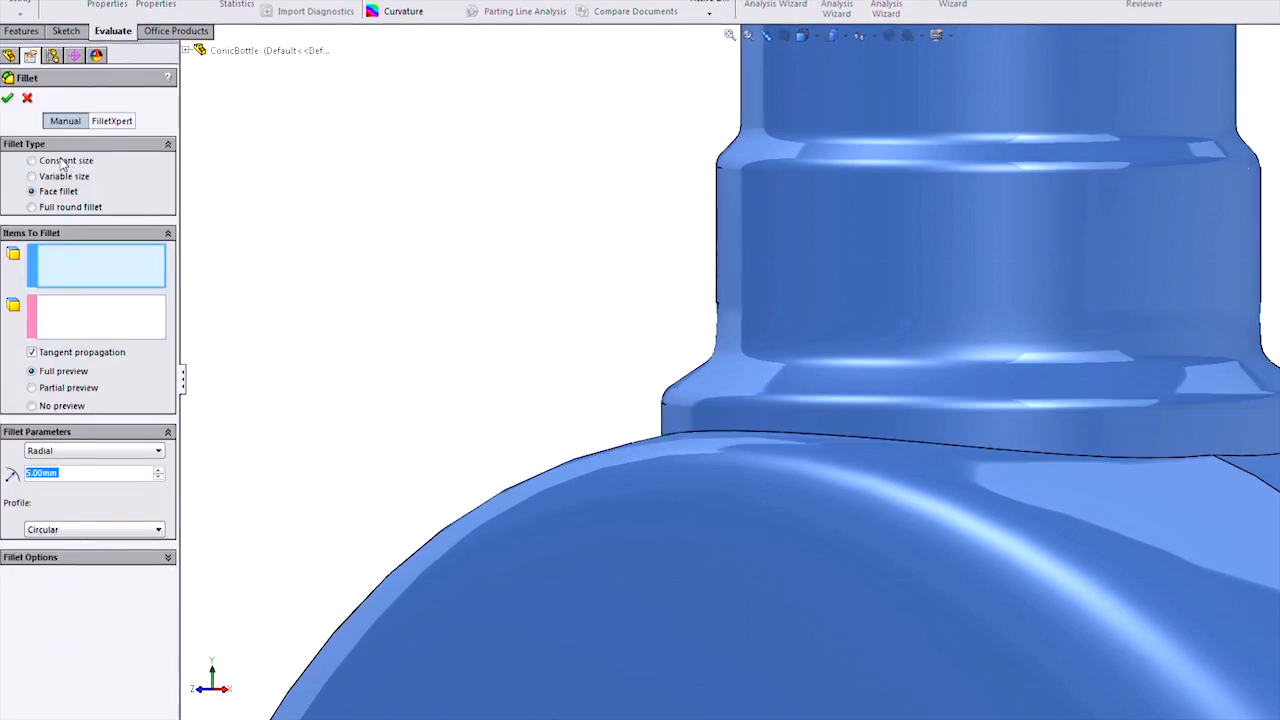
{"action": "left_click", "coordinate": [32, 160]}
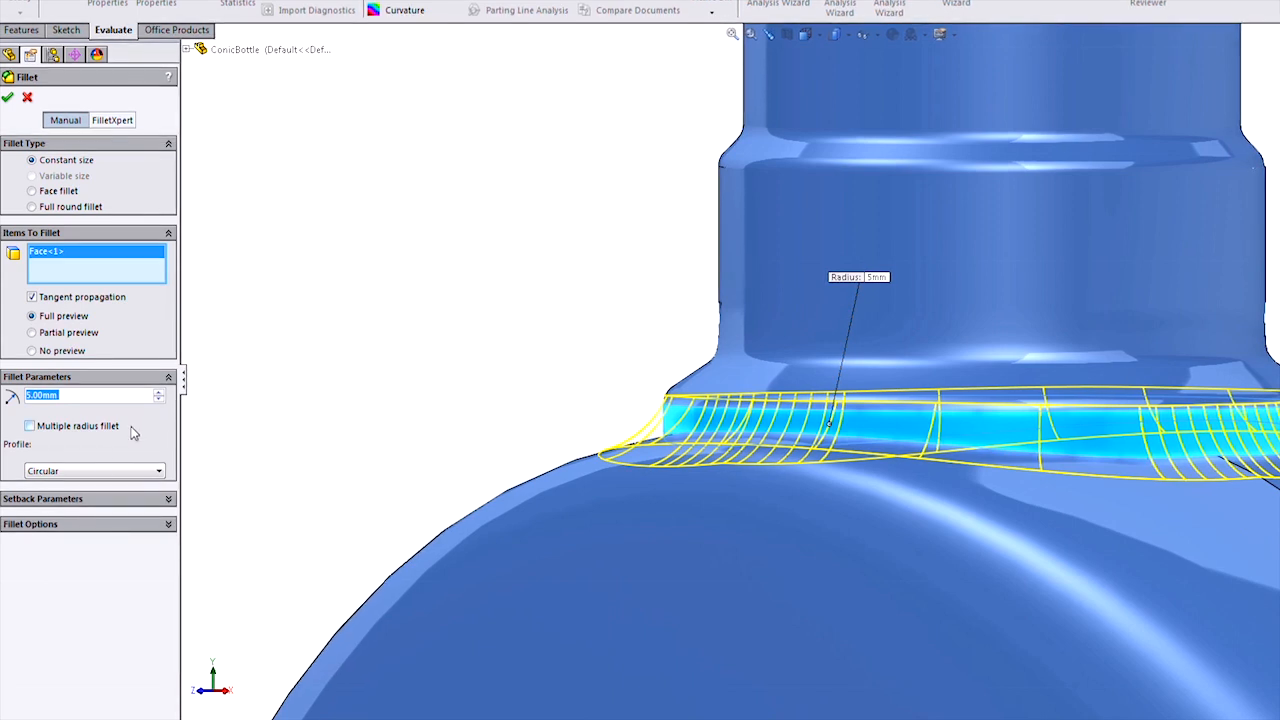
{"action": "left_click", "coordinate": [93, 471]}
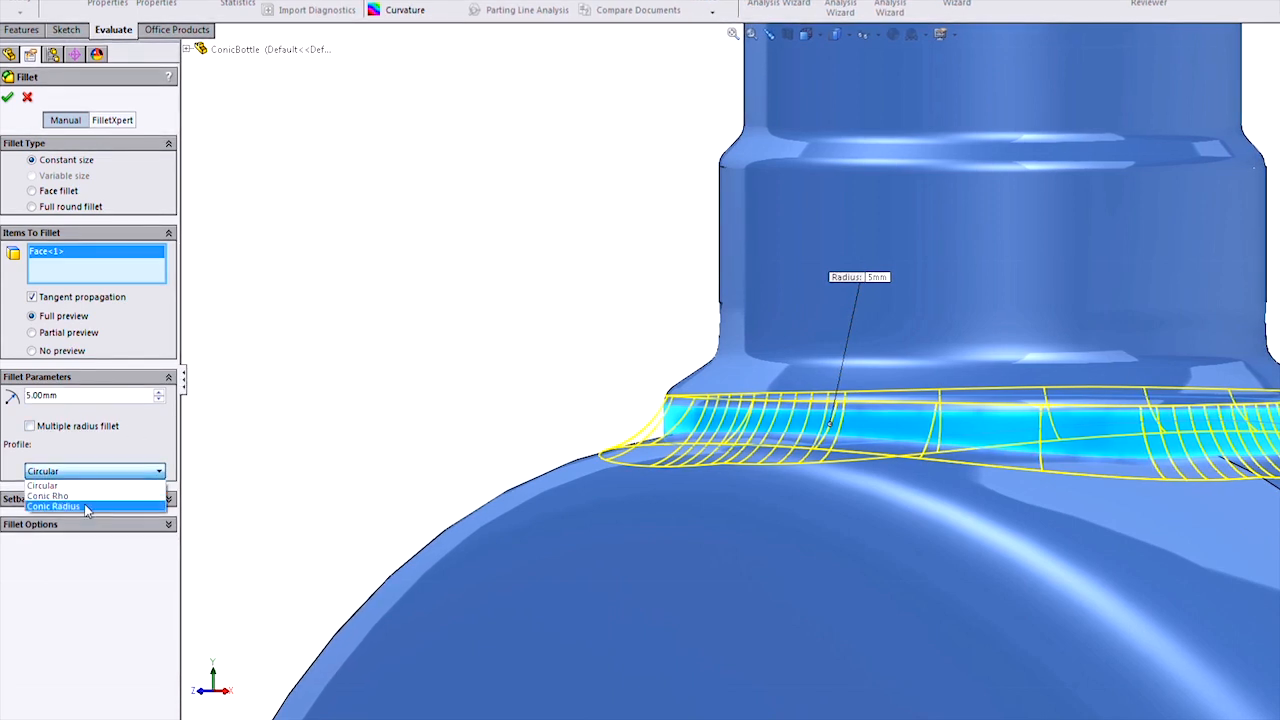
{"action": "left_click", "coordinate": [54, 506]}
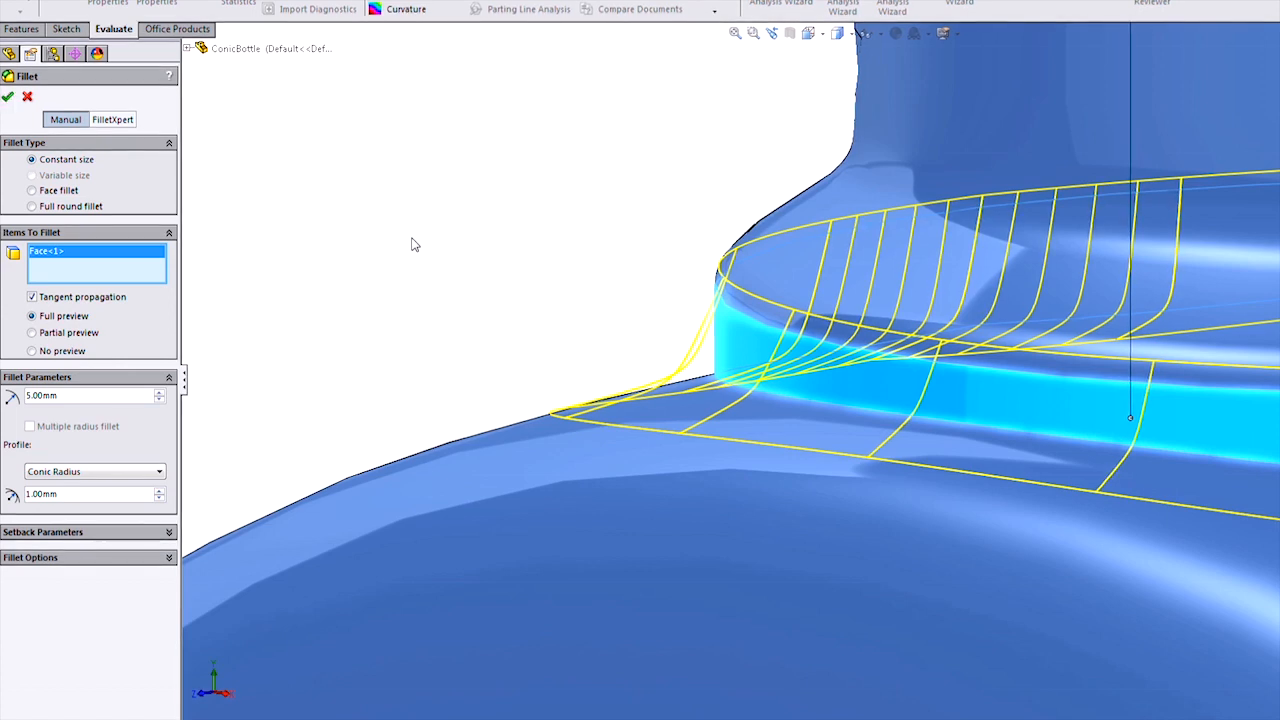
{"action": "left_click", "coordinate": [8, 96]}
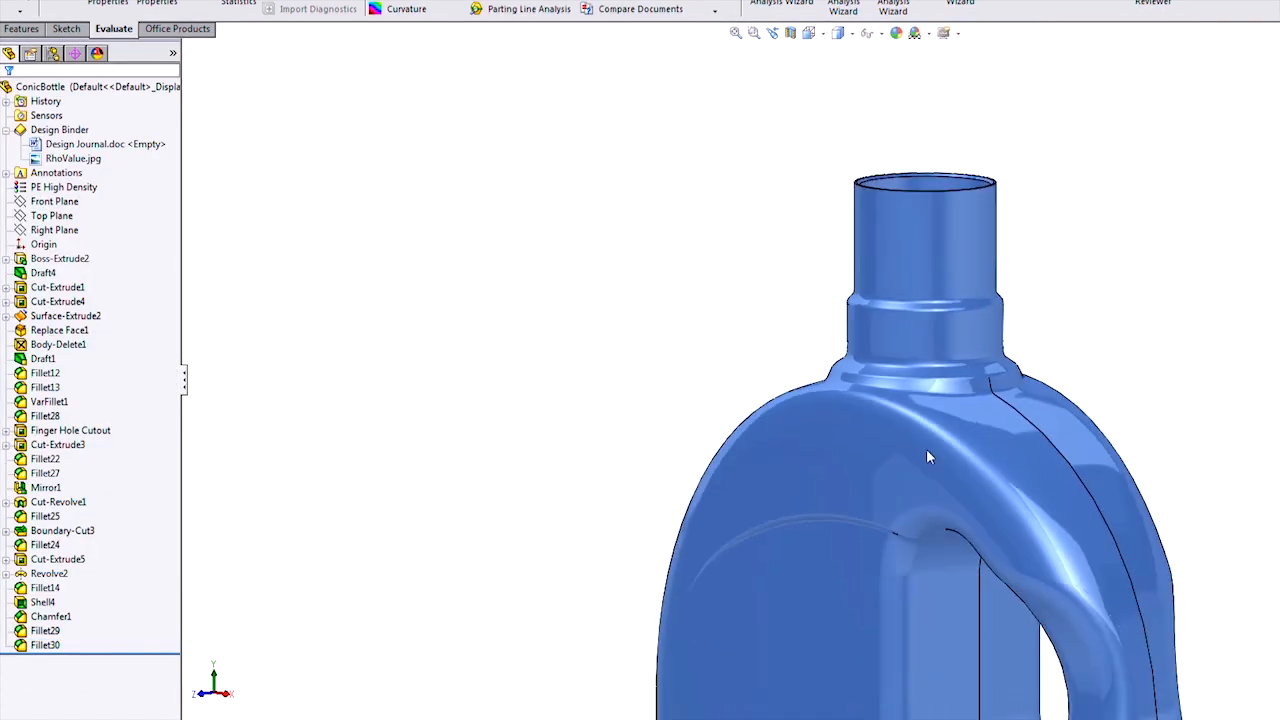